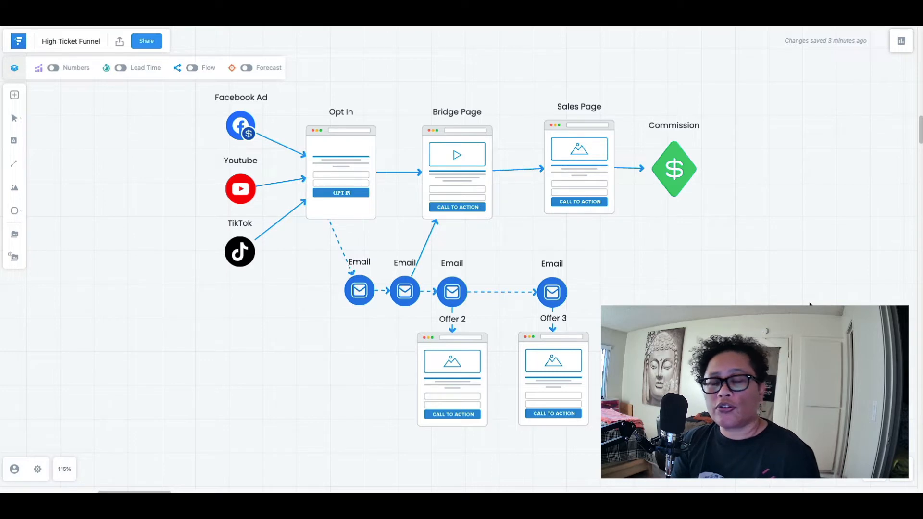
mouse_move(683, 223)
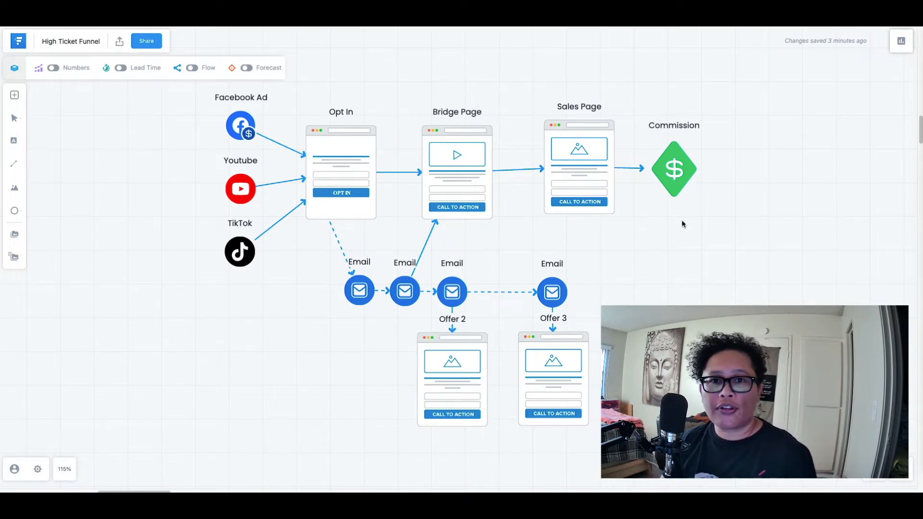
mouse_move(663, 245)
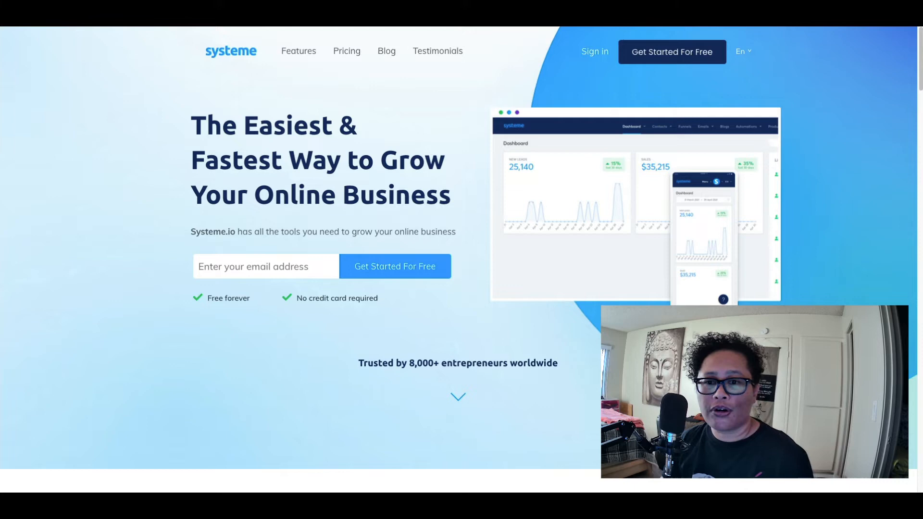
mouse_move(315, 48)
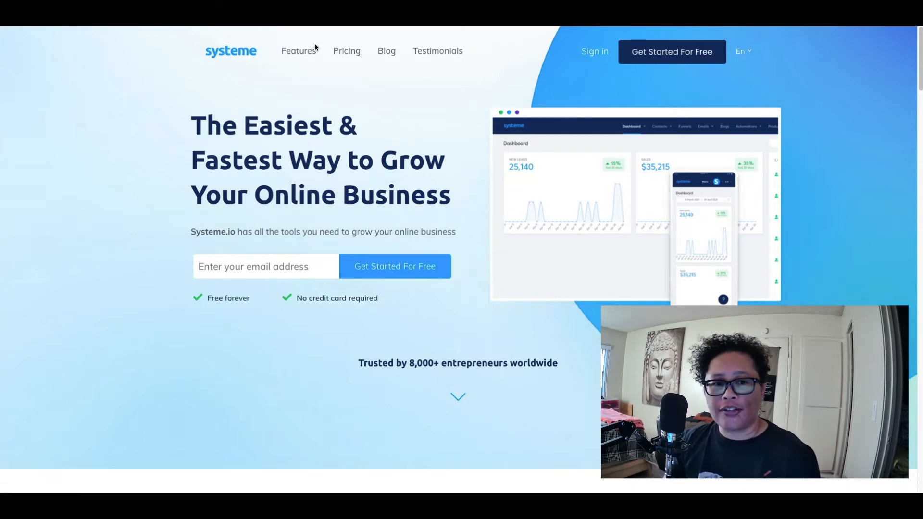
mouse_move(330, 53)
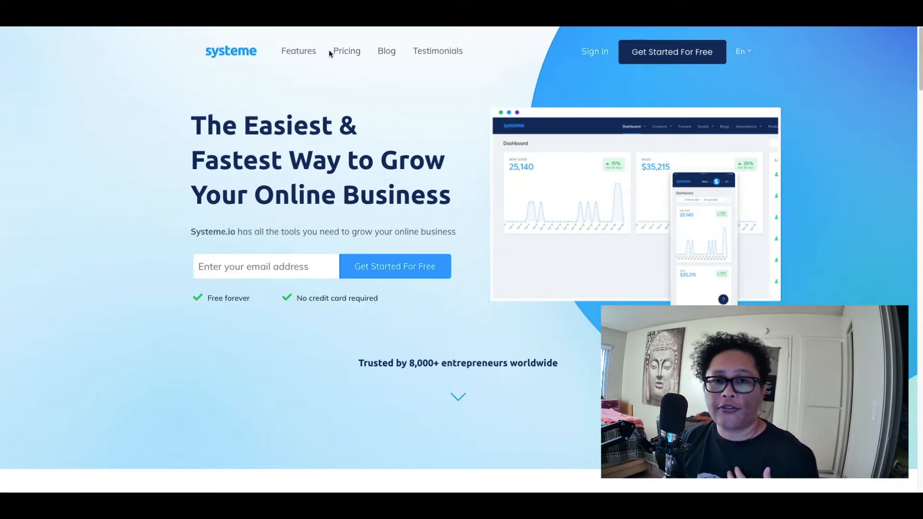
mouse_move(344, 90)
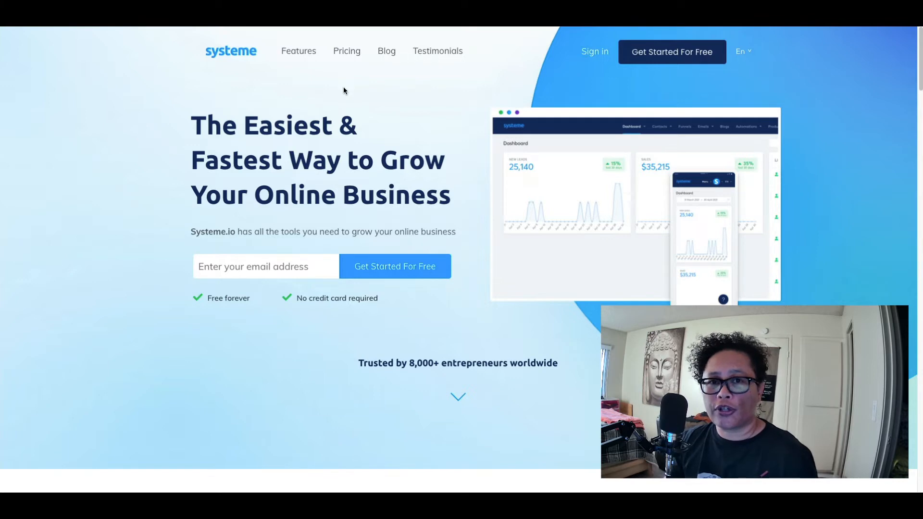
mouse_move(299, 60)
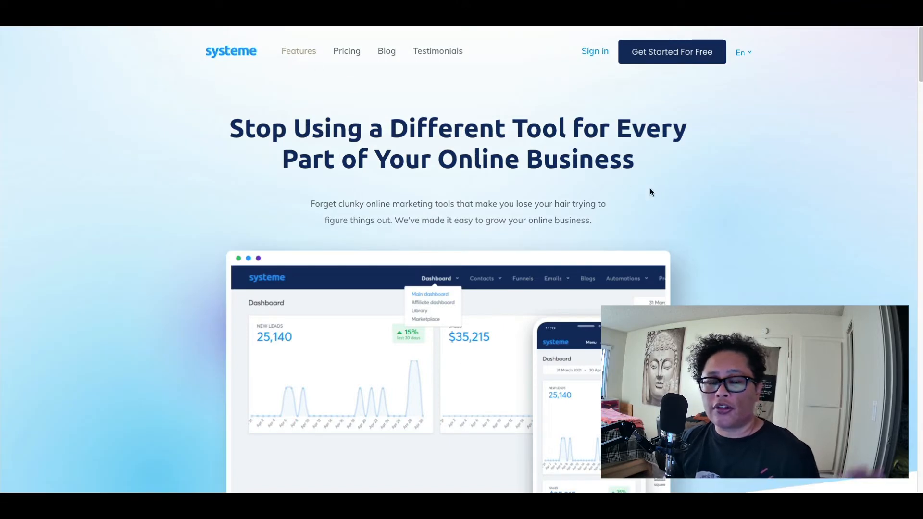
Step: Scroll the Features page down to the 'All the Tools You Need Under the Same Roof' section
scroll("down", 3)
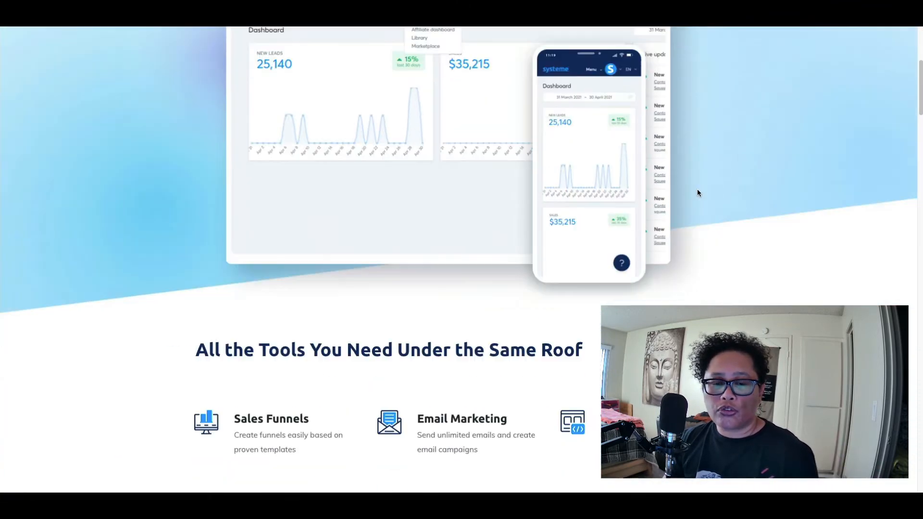
scroll("down", 3)
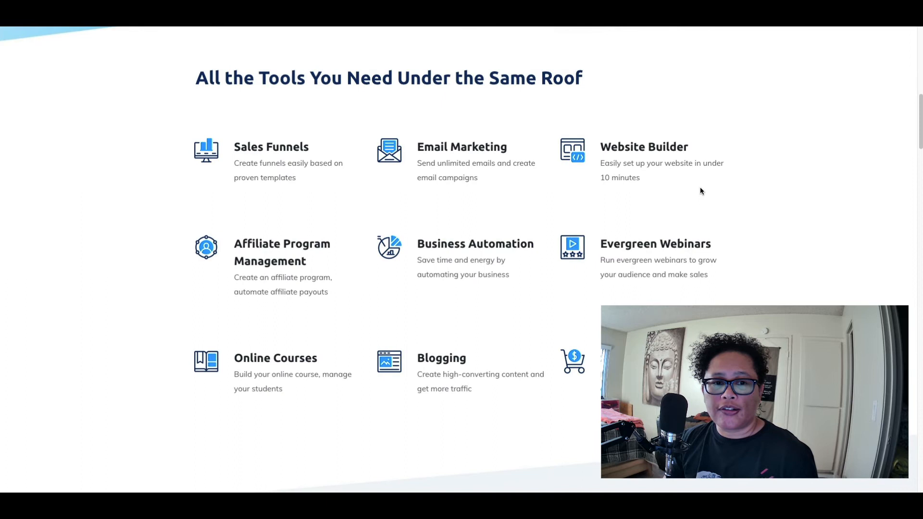
mouse_move(779, 195)
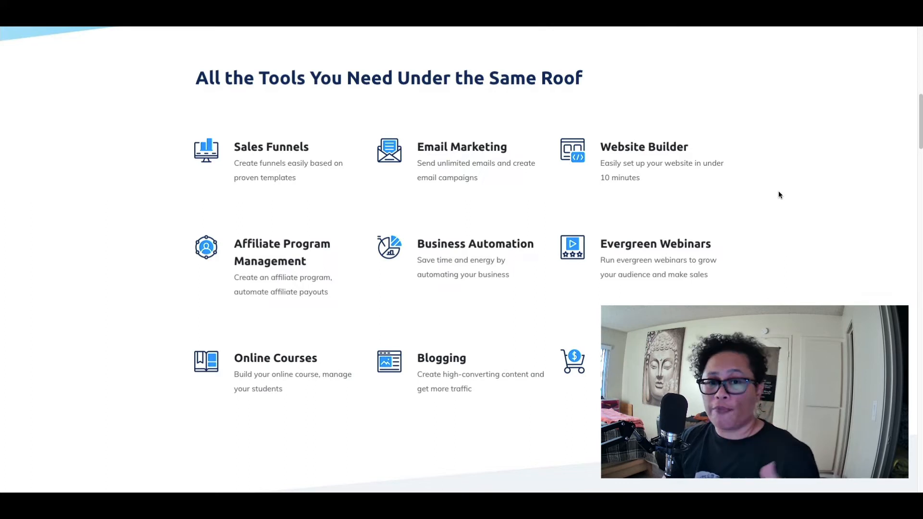
mouse_move(776, 196)
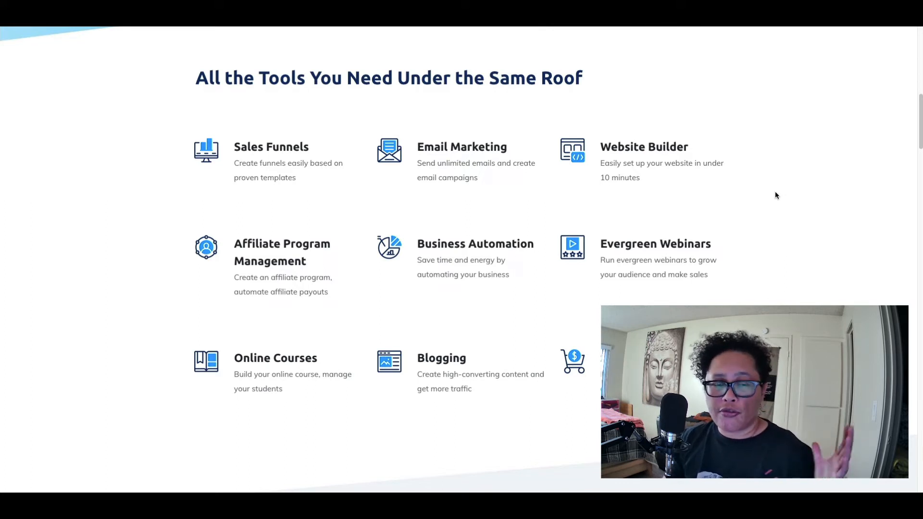
Step: Open Pricing and review the Free $0, Startup $27, Webinar $47 and Enterprise $97 plans
left_click(346, 51)
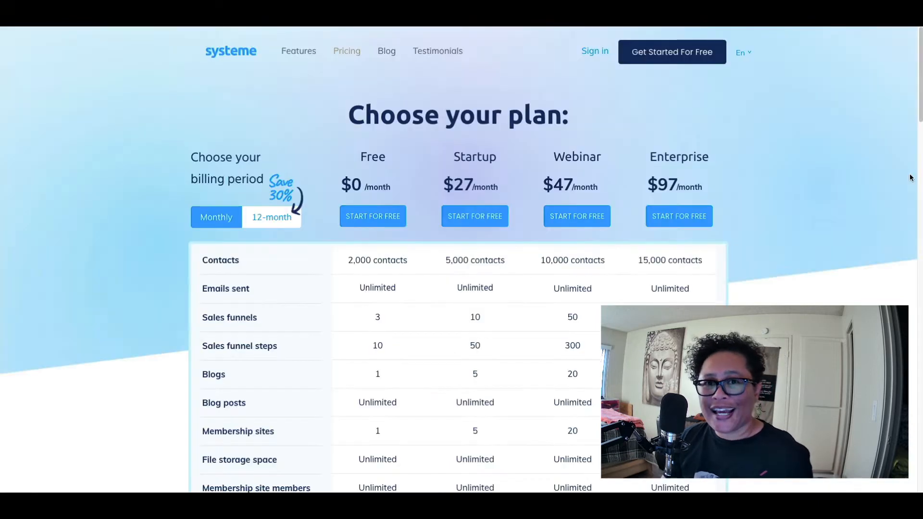
scroll("down", 3)
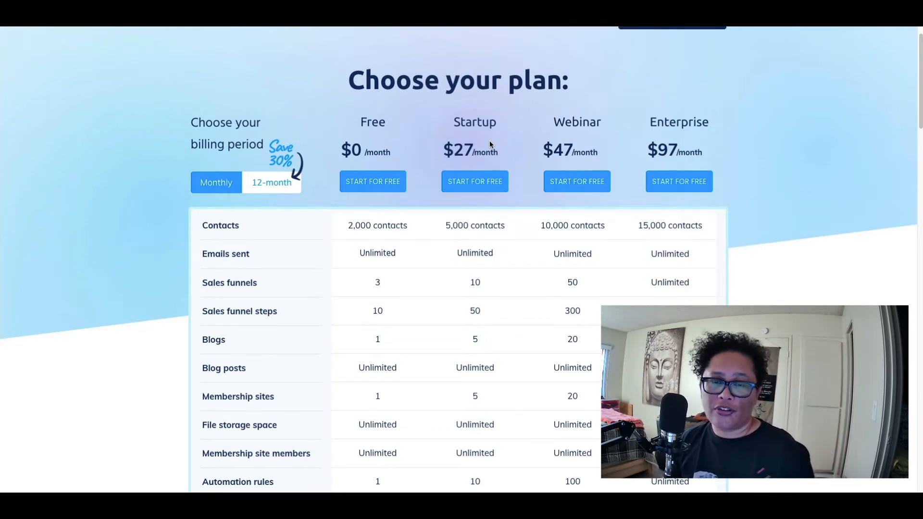
scroll("up", 3)
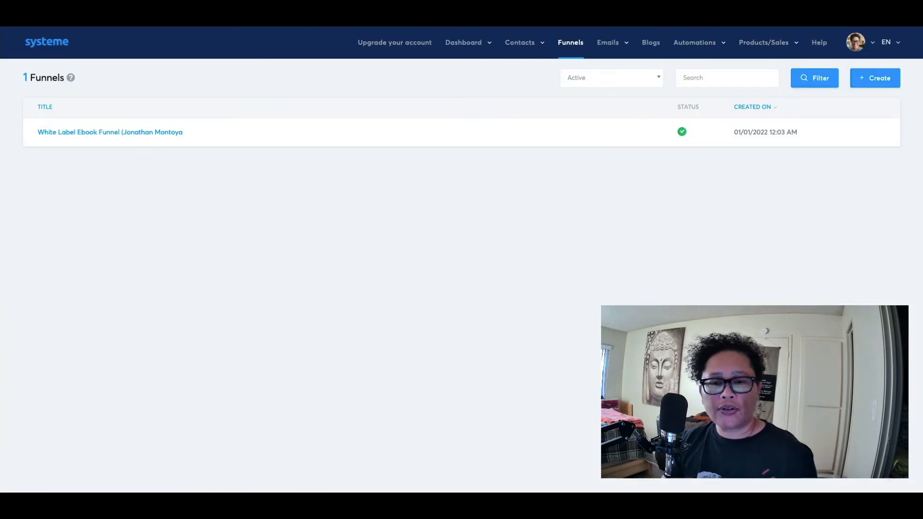
mouse_move(154, 143)
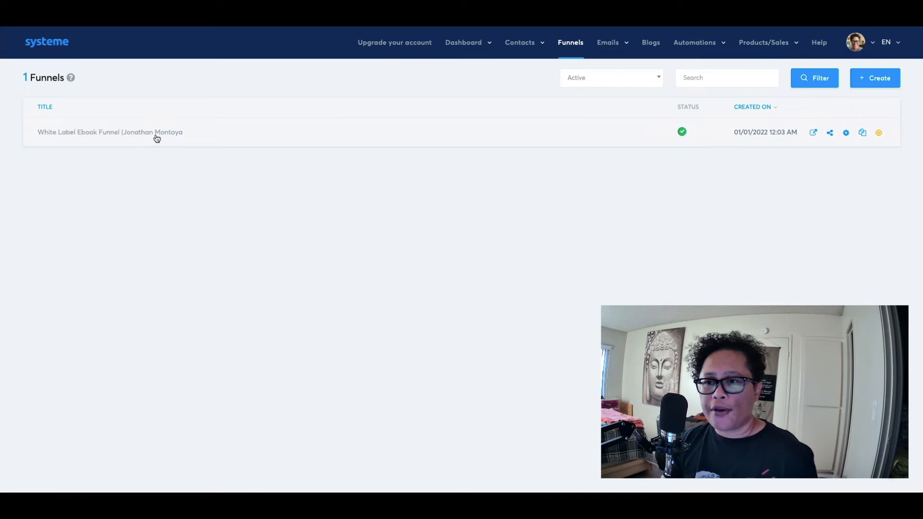
mouse_move(643, 279)
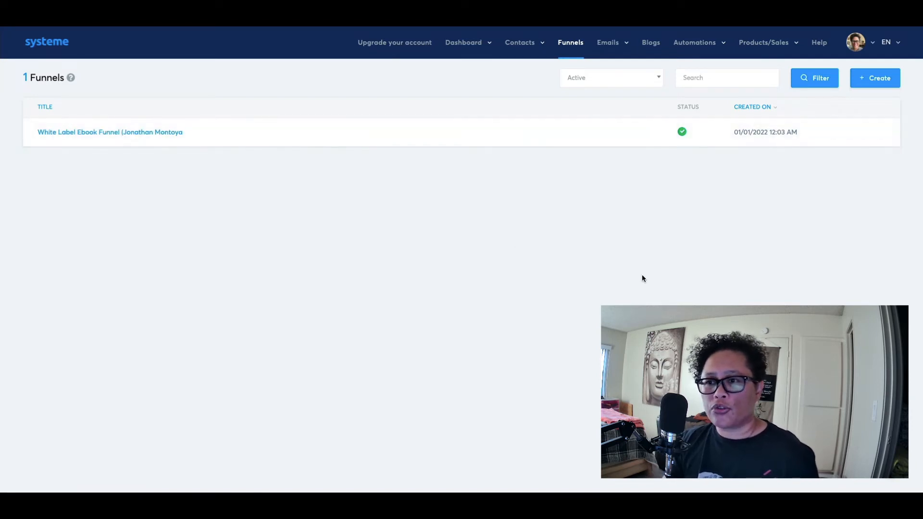
mouse_move(822, 213)
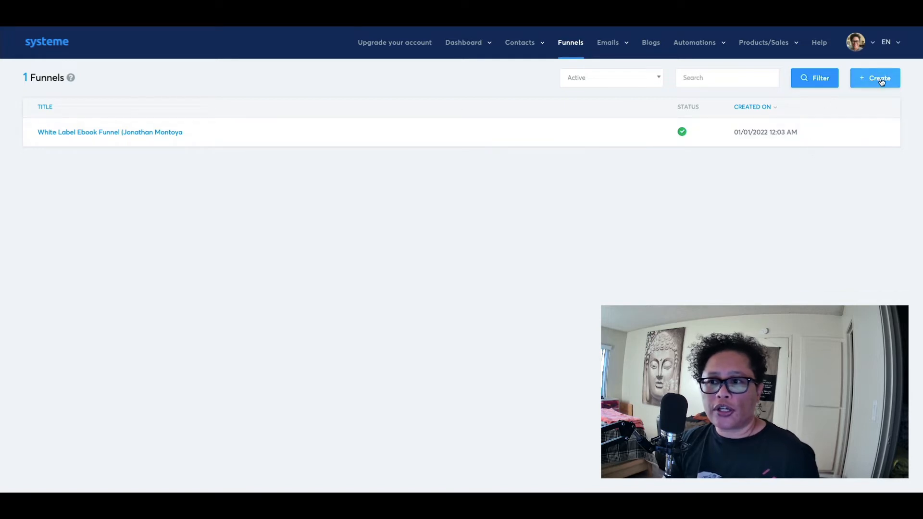
Step: Create a funnel named 'High Ticket Funnel' with the Build an audience goal
left_click(874, 78)
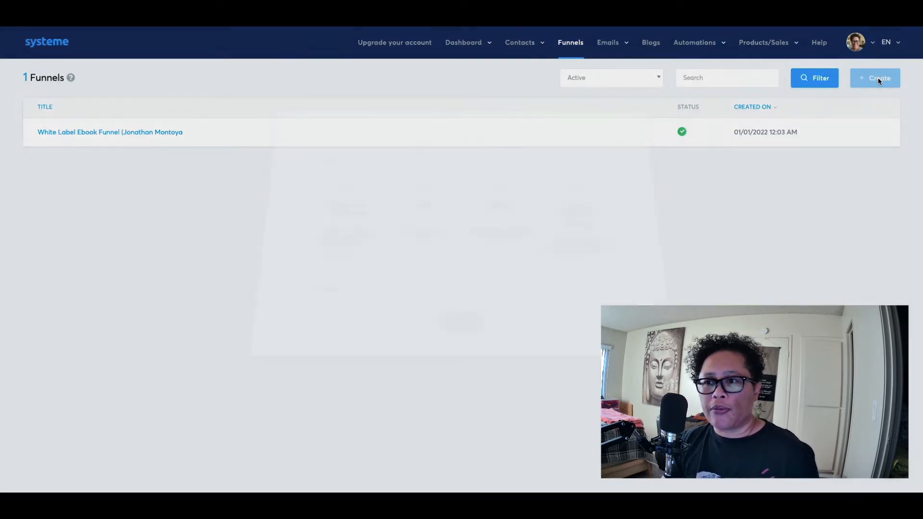
left_click(877, 78)
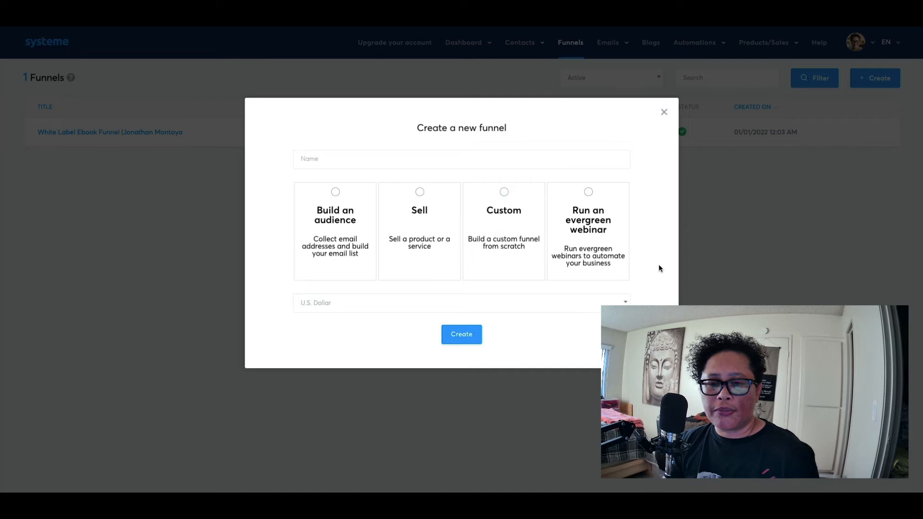
left_click(335, 231)
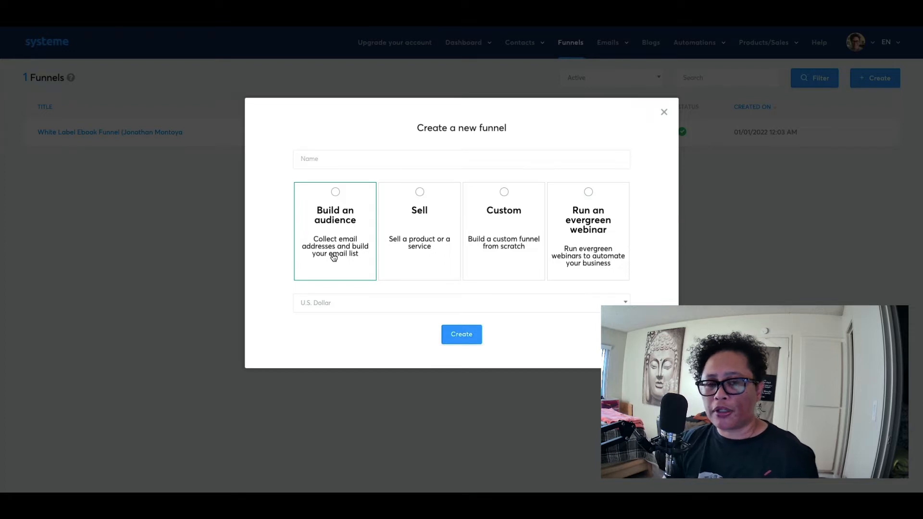
mouse_move(320, 228)
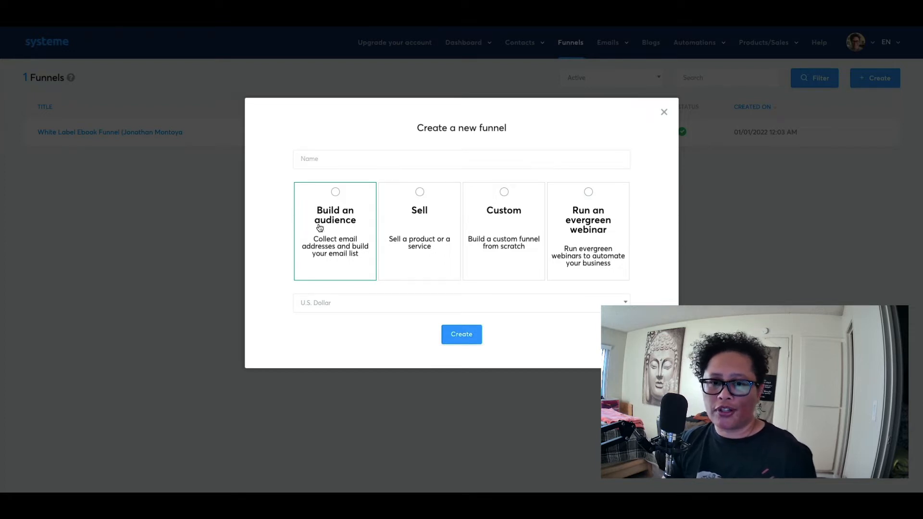
left_click(419, 229)
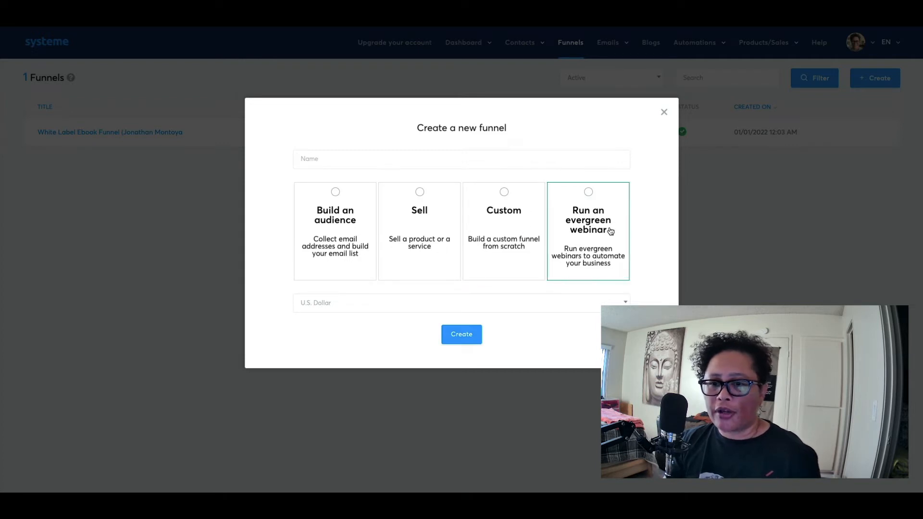
left_click(335, 230)
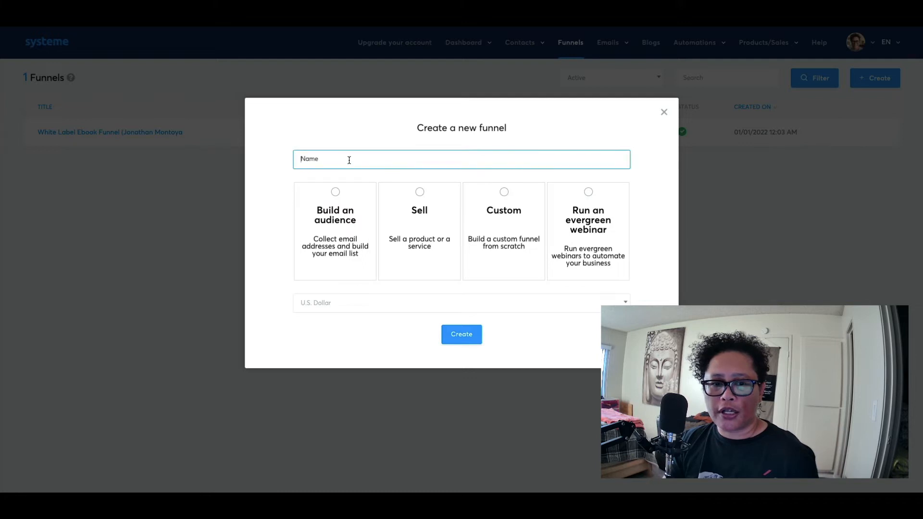
type("High Ticket Funnel")
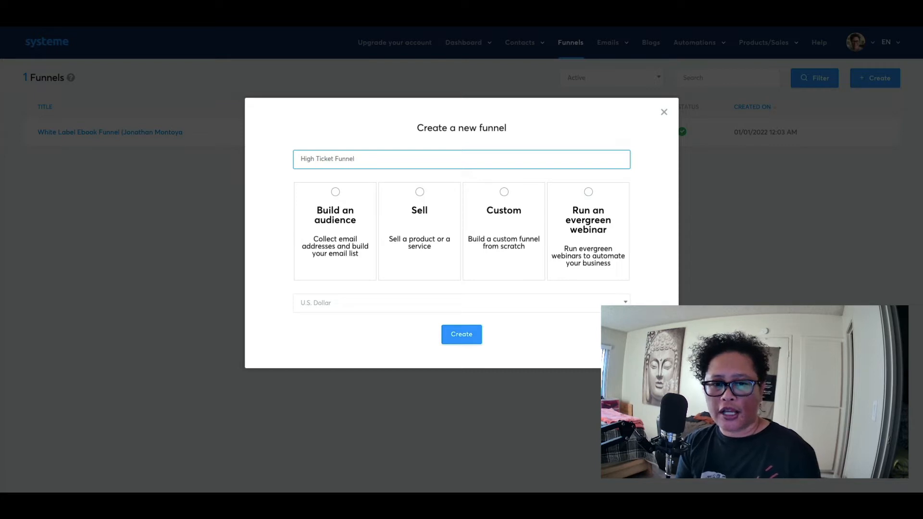
left_click(335, 191)
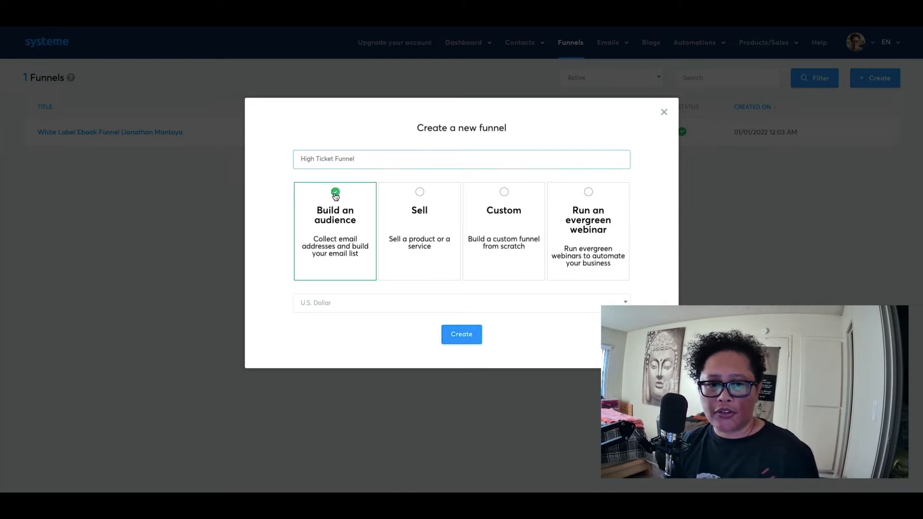
mouse_move(343, 309)
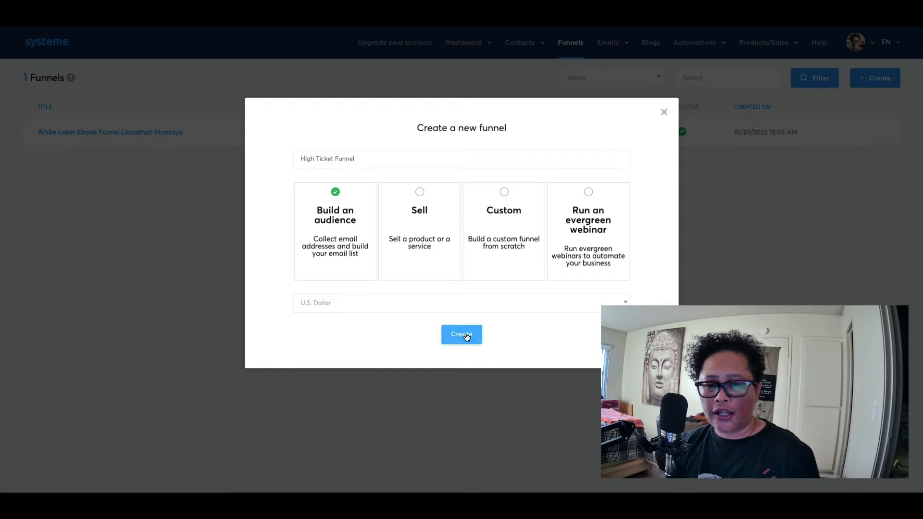
left_click(461, 335)
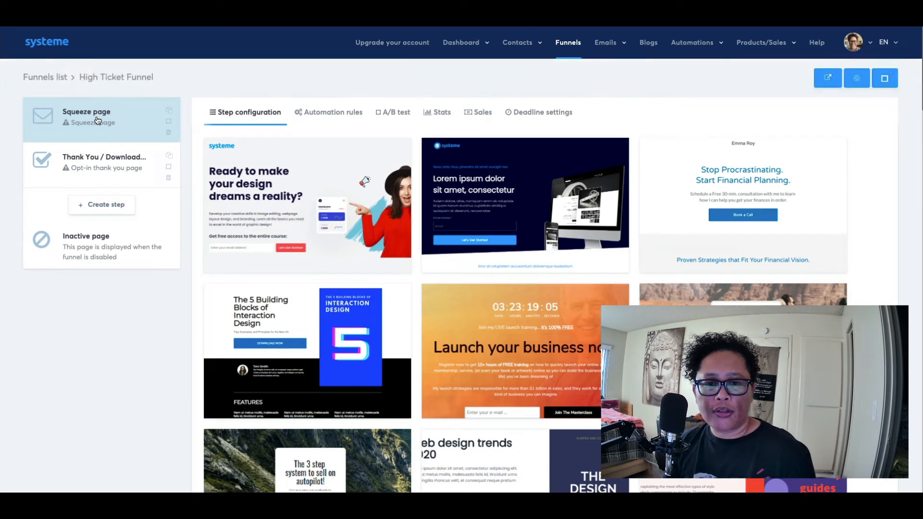
mouse_move(107, 123)
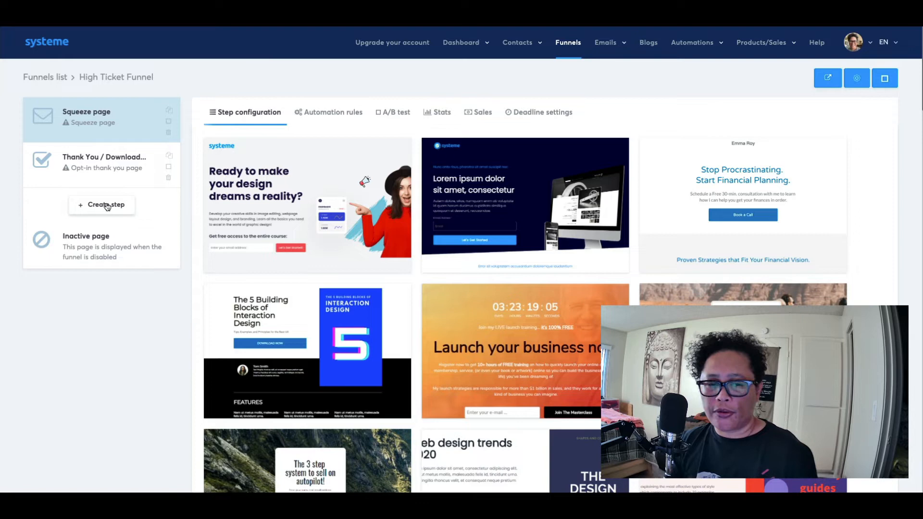
mouse_move(416, 230)
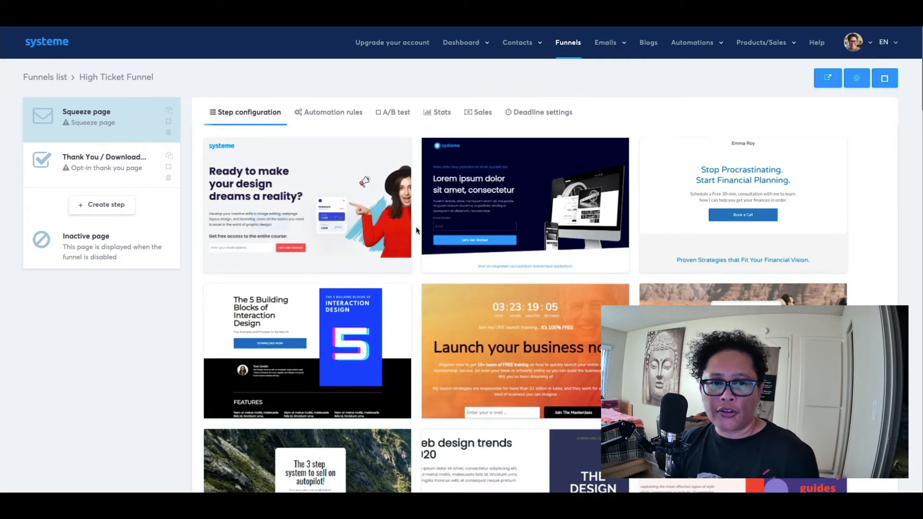
Step: Scroll the squeeze page templates and live-preview the online business template
scroll("down", 3)
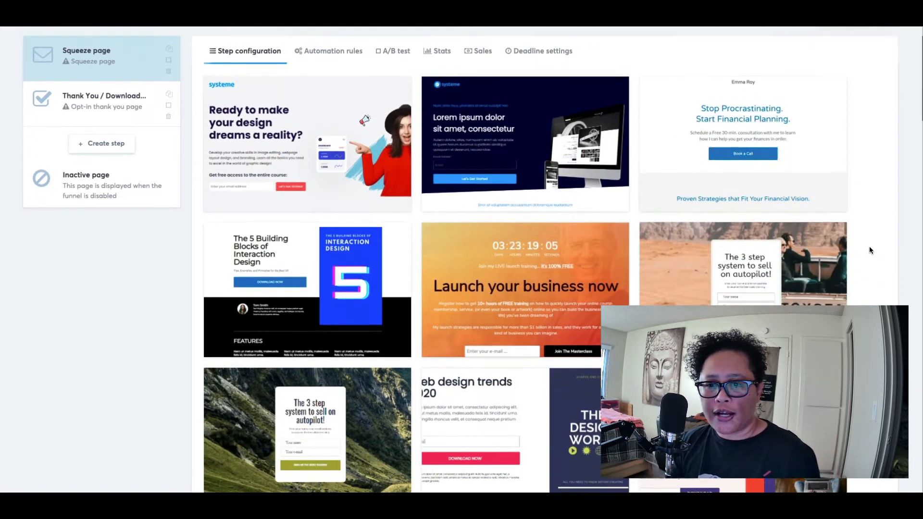
scroll("down", 3)
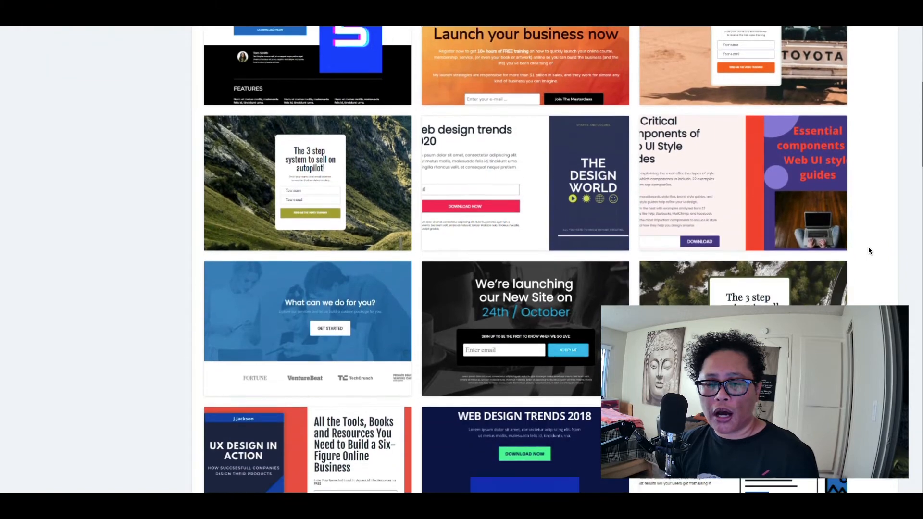
scroll("down", 3)
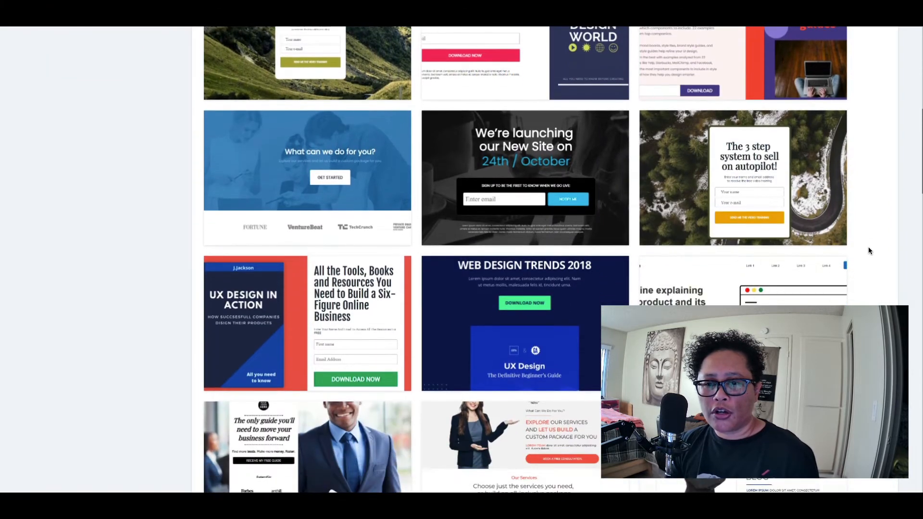
scroll("down", 3)
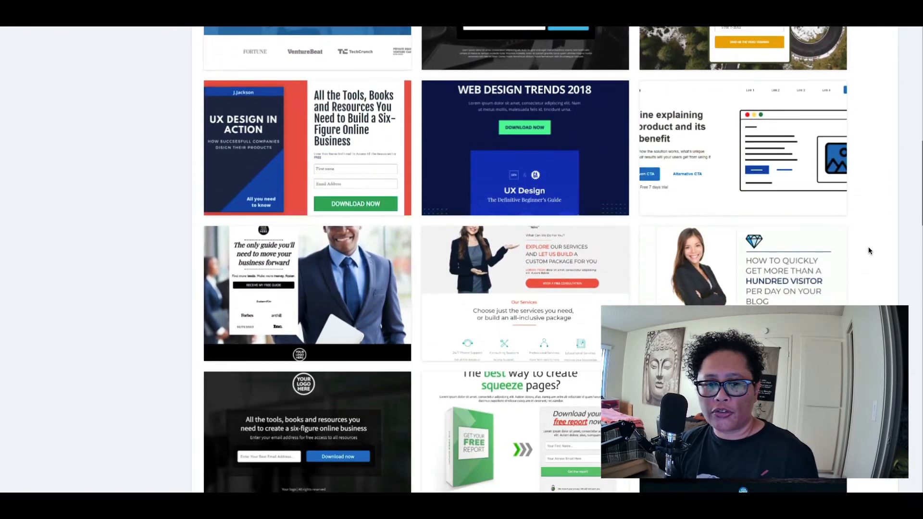
scroll("down", 3)
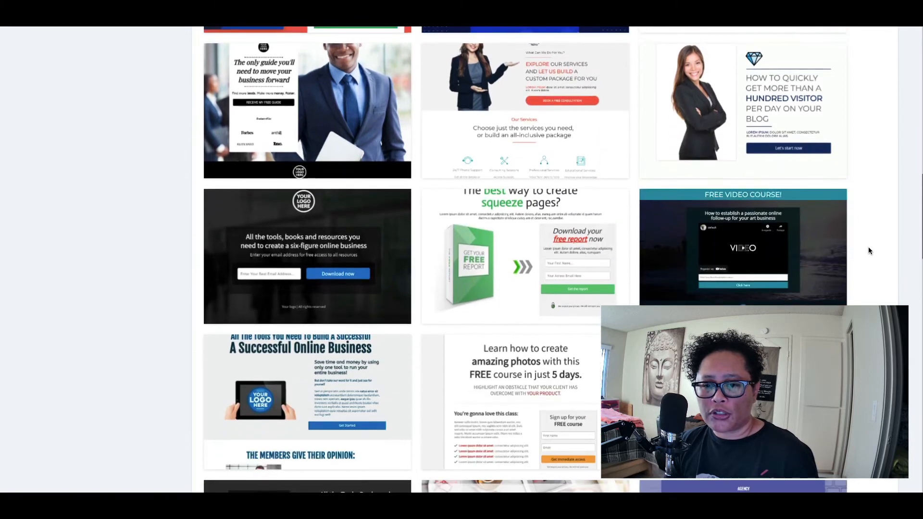
scroll("down", 3)
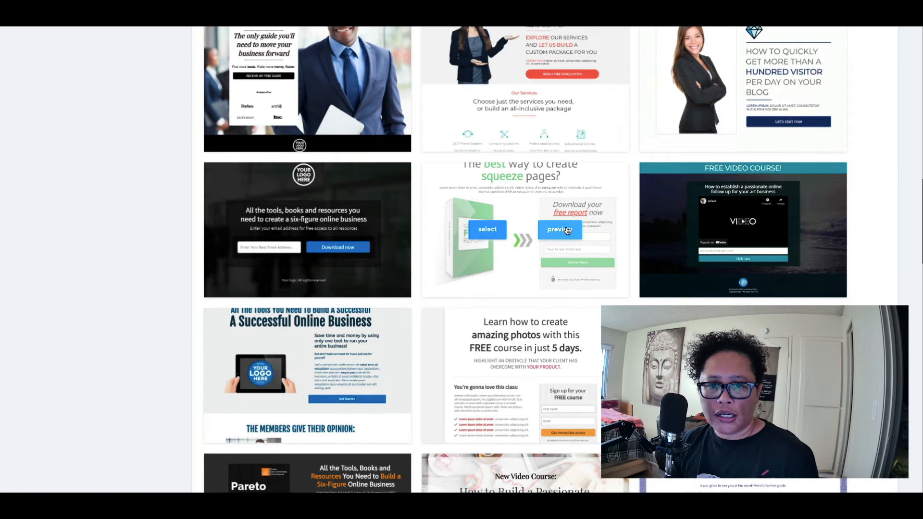
left_click(558, 229)
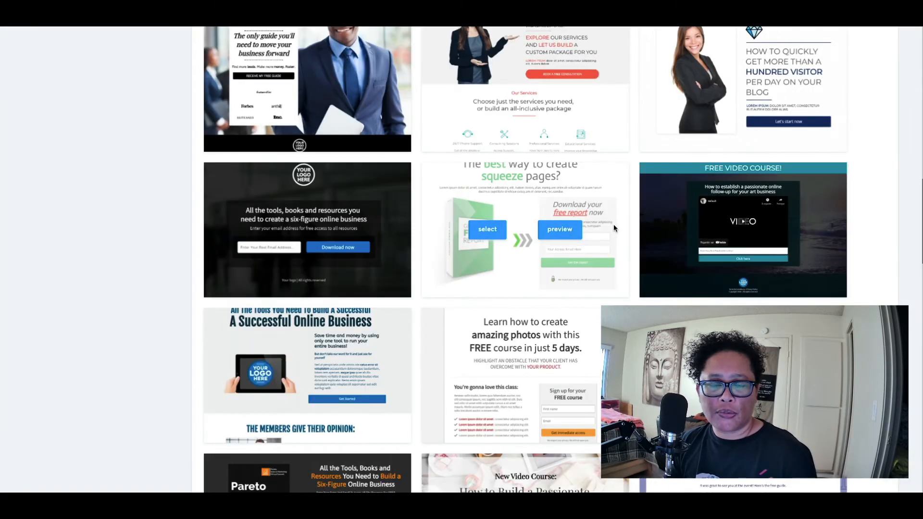
scroll("down", 3)
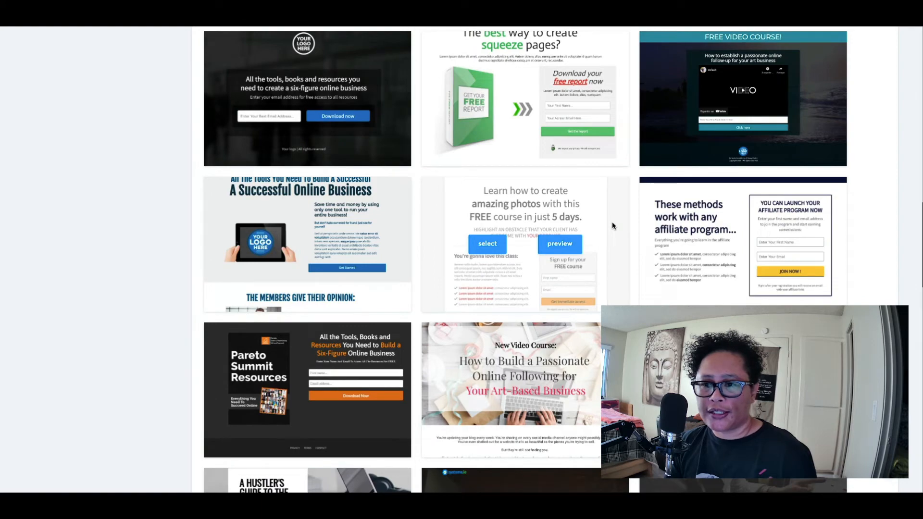
left_click(300, 241)
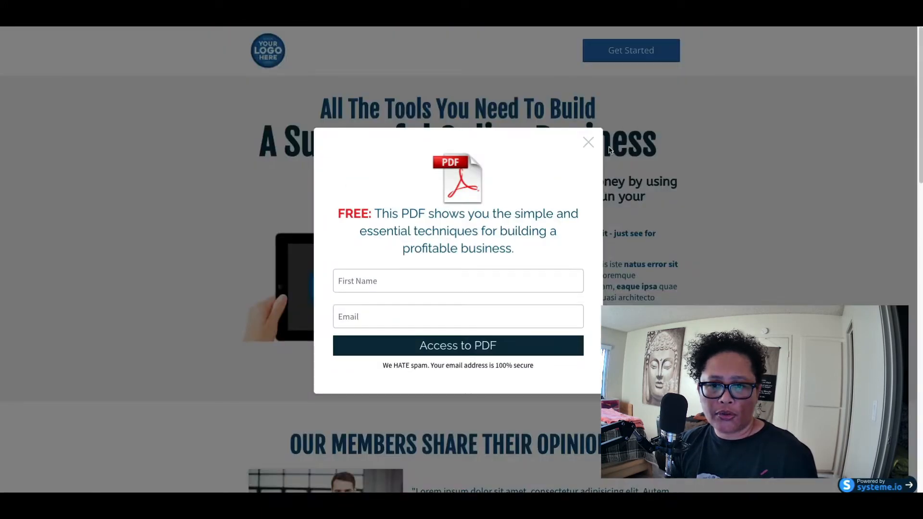
Step: Close the online business template preview popup
left_click(587, 142)
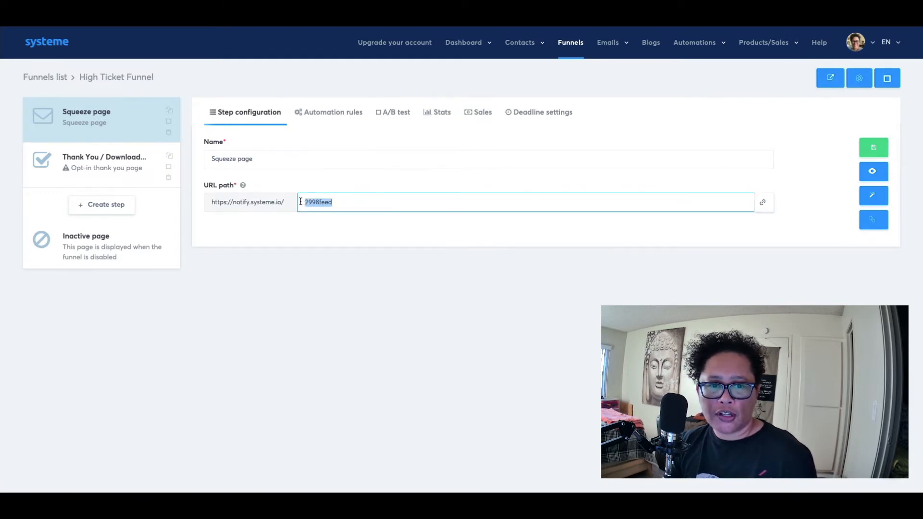
mouse_move(326, 231)
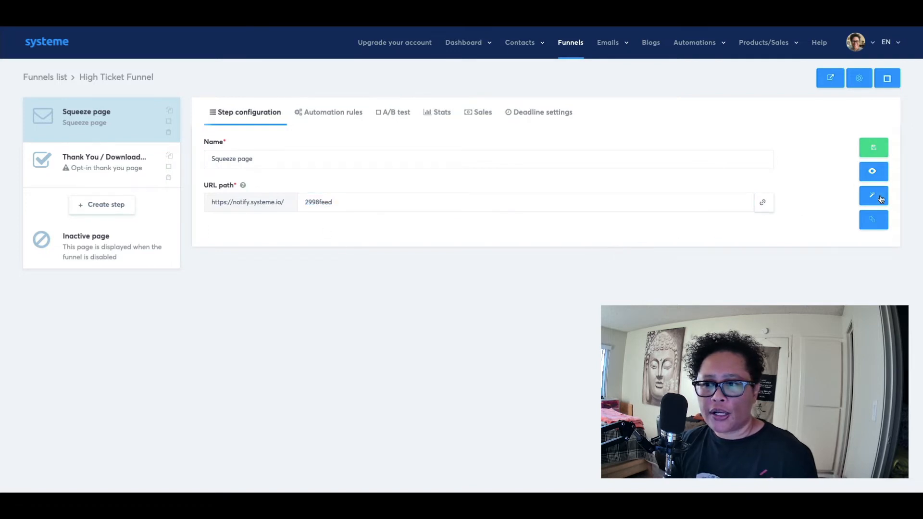
mouse_move(873, 196)
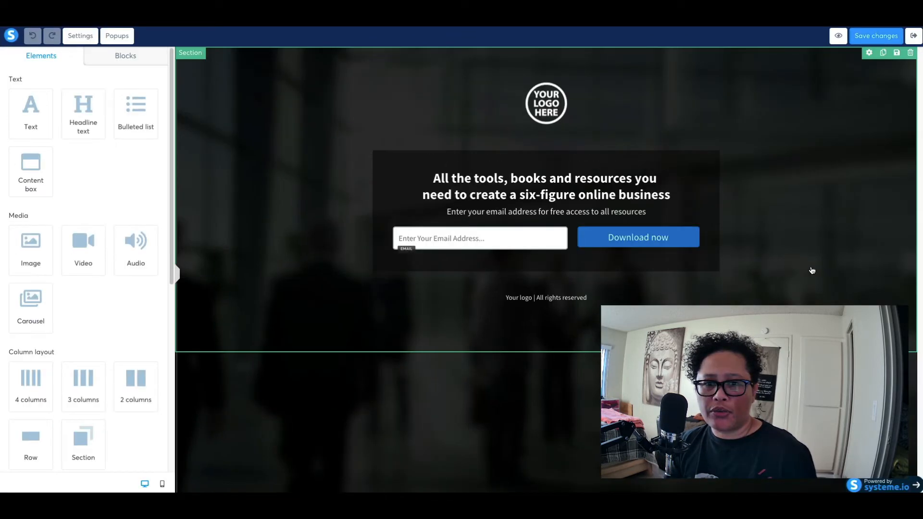
Step: Select and deselect the squeeze page headline in the editor
left_click(545, 103)
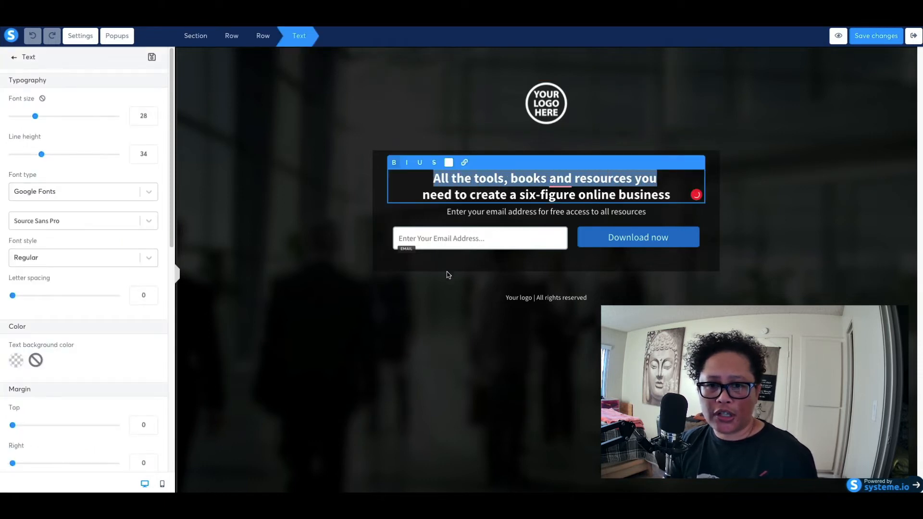
left_click(347, 297)
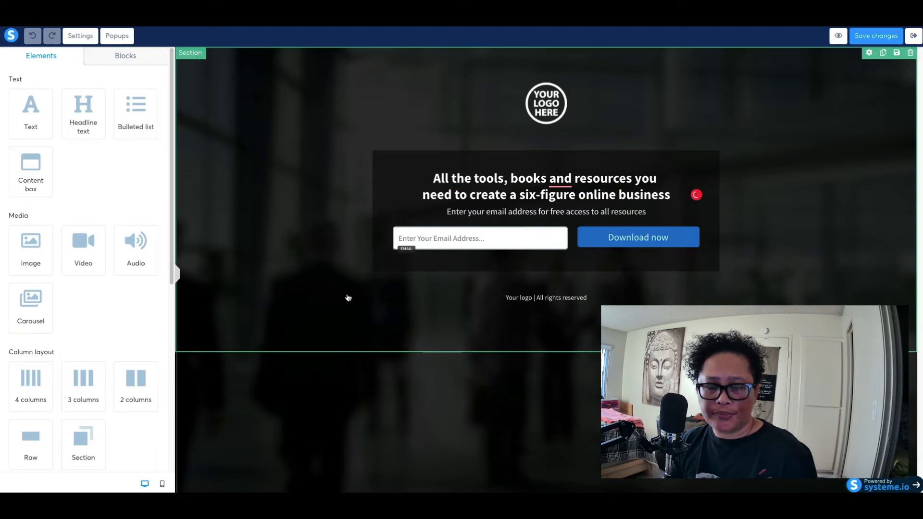
left_click(545, 186)
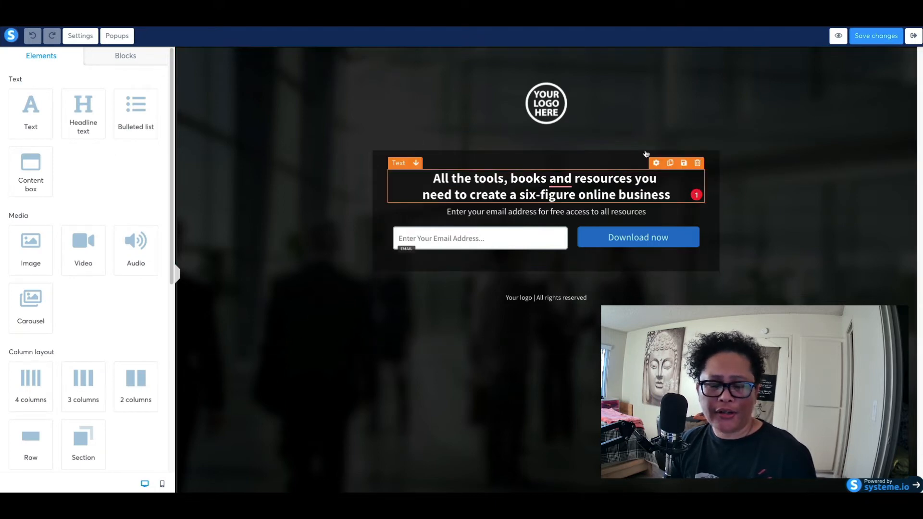
left_click(476, 262)
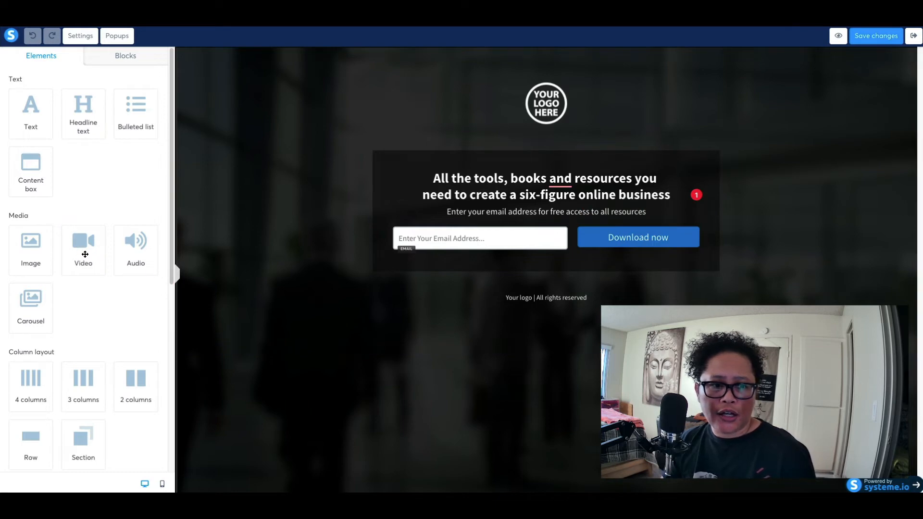
mouse_move(30, 377)
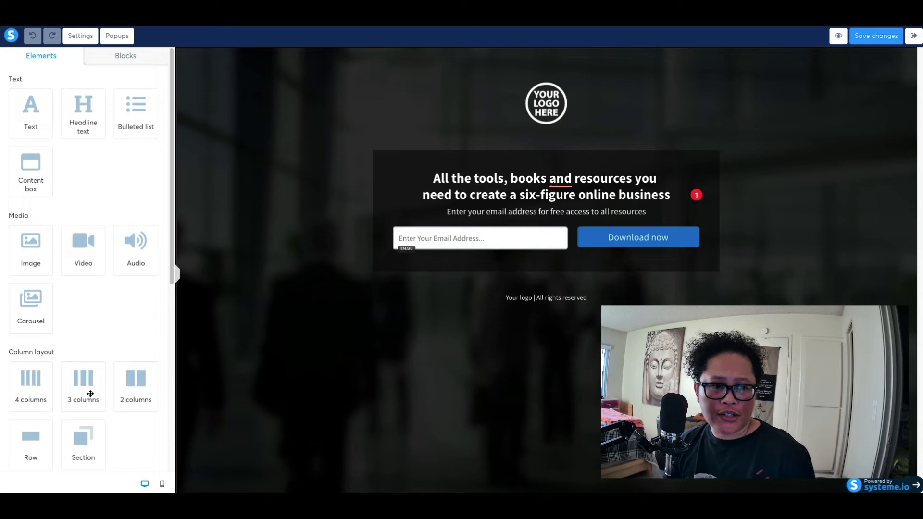
mouse_move(52, 65)
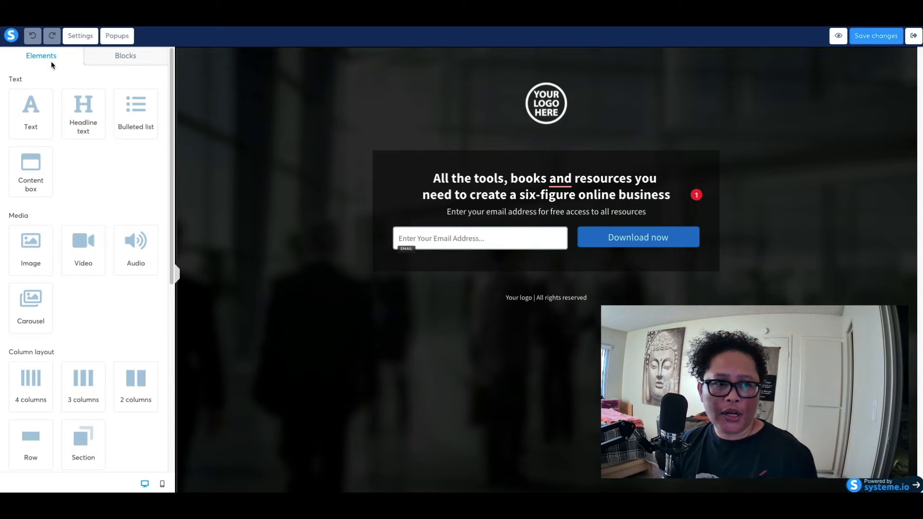
Step: Browse the Blocks and Elements lists, then select the email form row
left_click(131, 55)
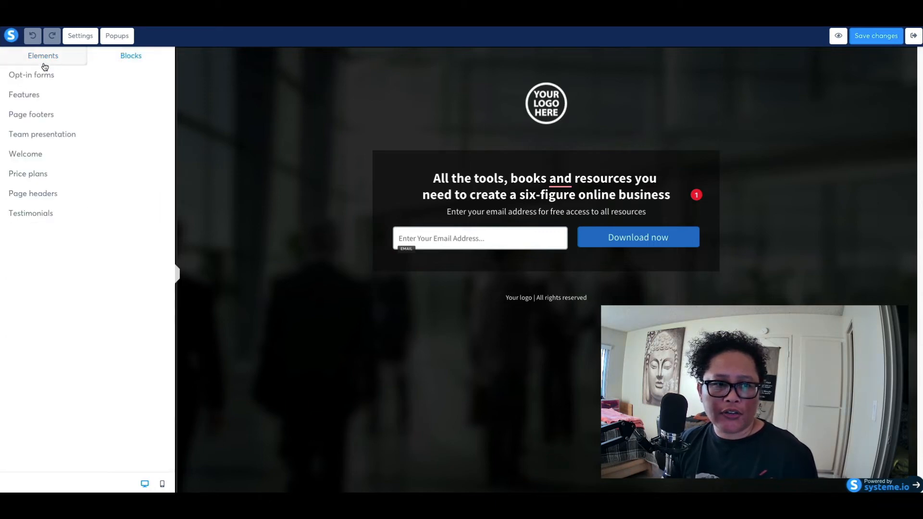
mouse_move(29, 87)
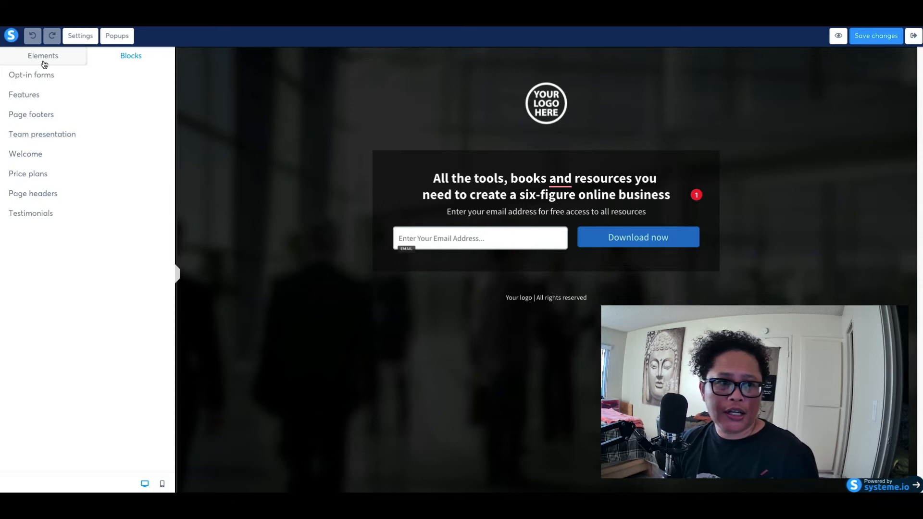
left_click(42, 55)
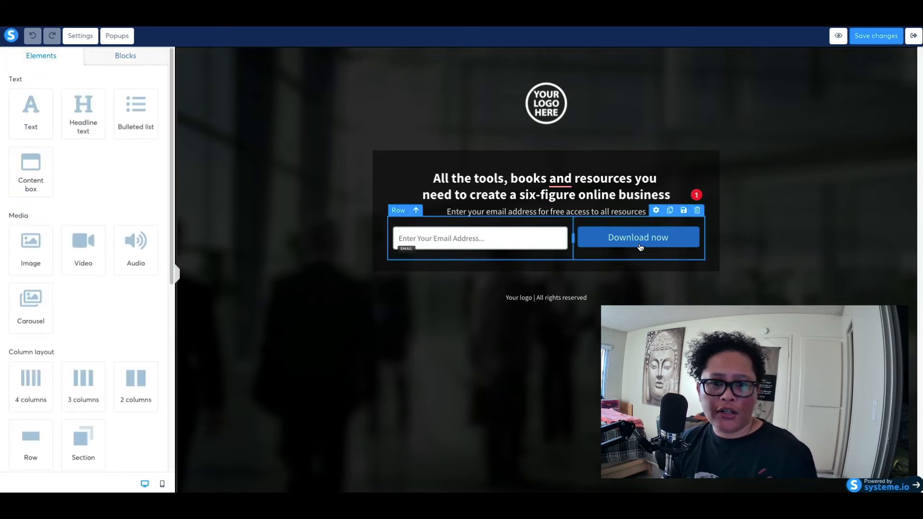
left_click(451, 187)
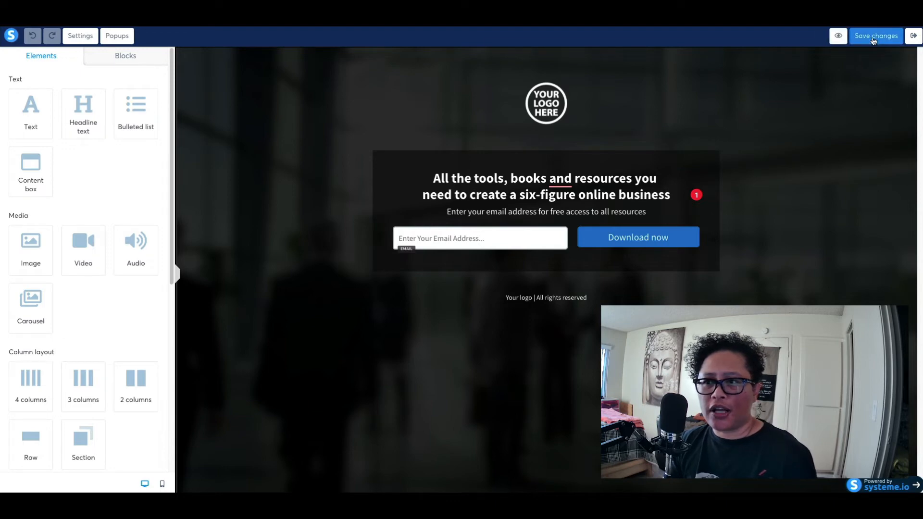
Step: Save the squeeze page and open the Thank You / Download Page step's template gallery
left_click(875, 36)
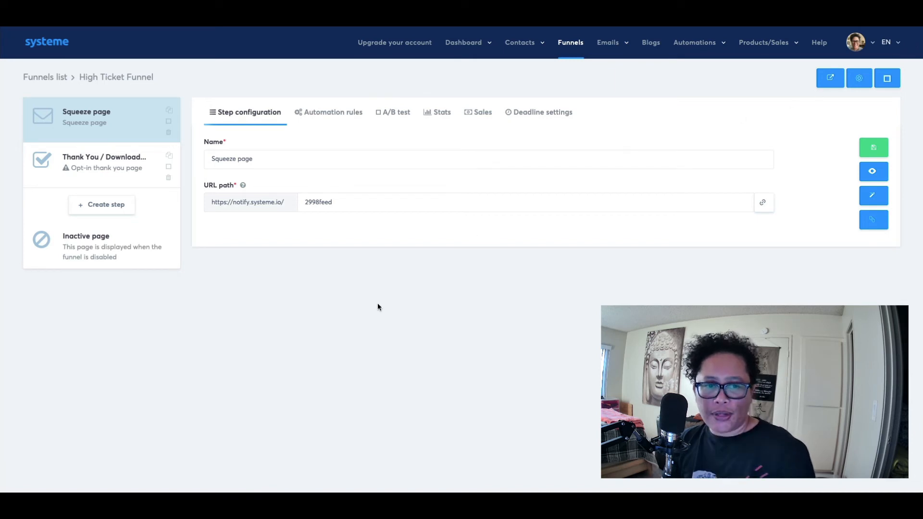
left_click(104, 162)
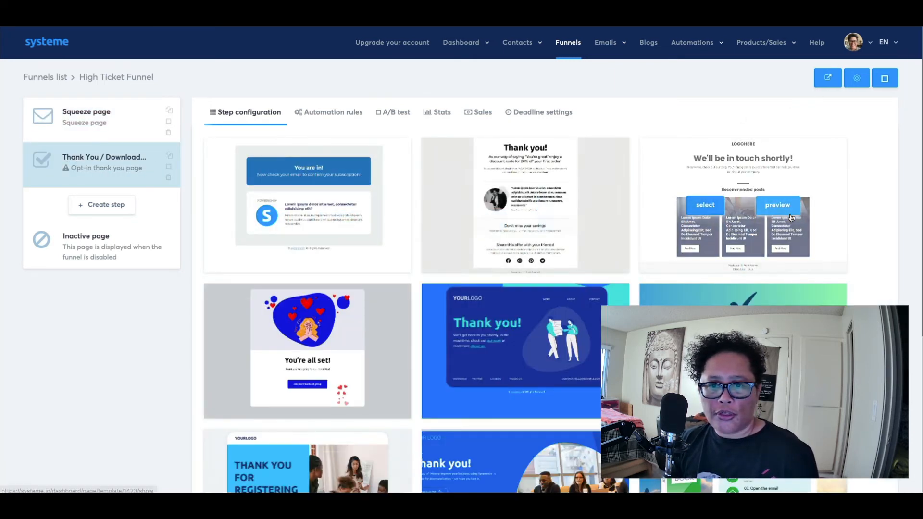
scroll("down", 3)
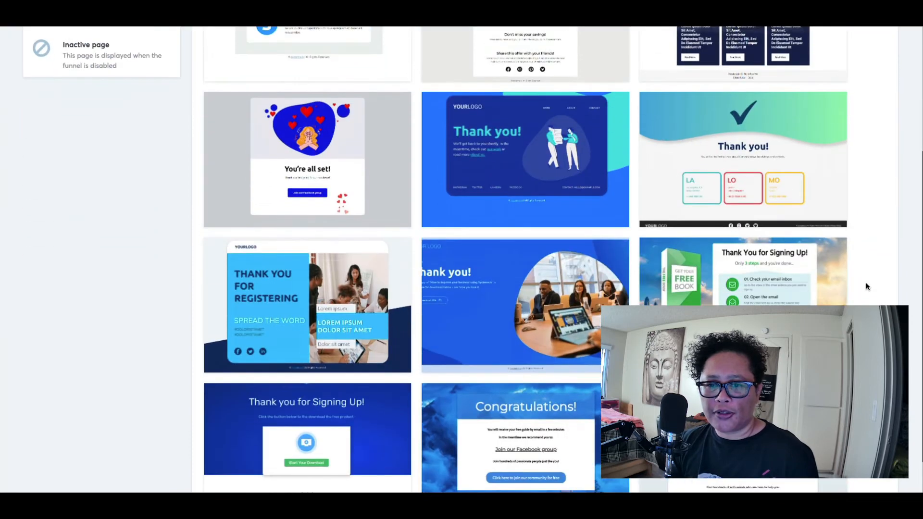
scroll("up", 3)
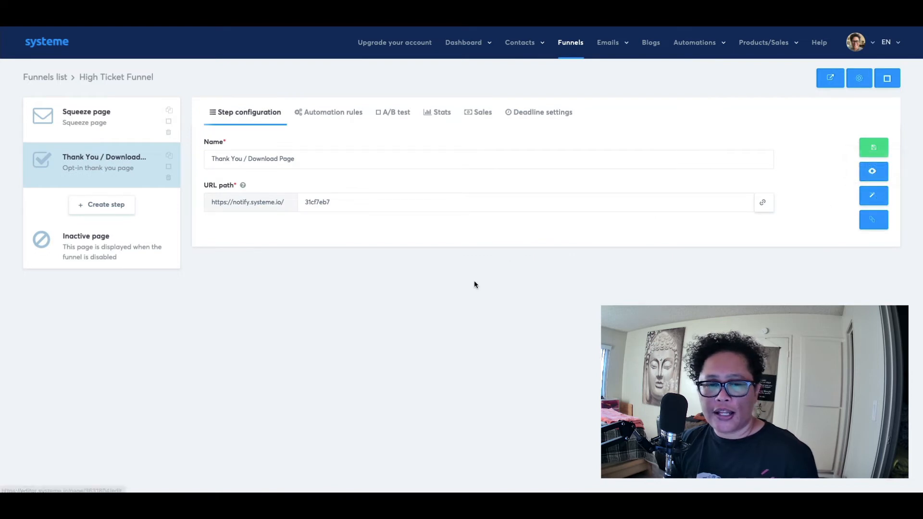
Step: Open the thank-you template in the editor and scroll through its 20% discount page
left_click(873, 195)
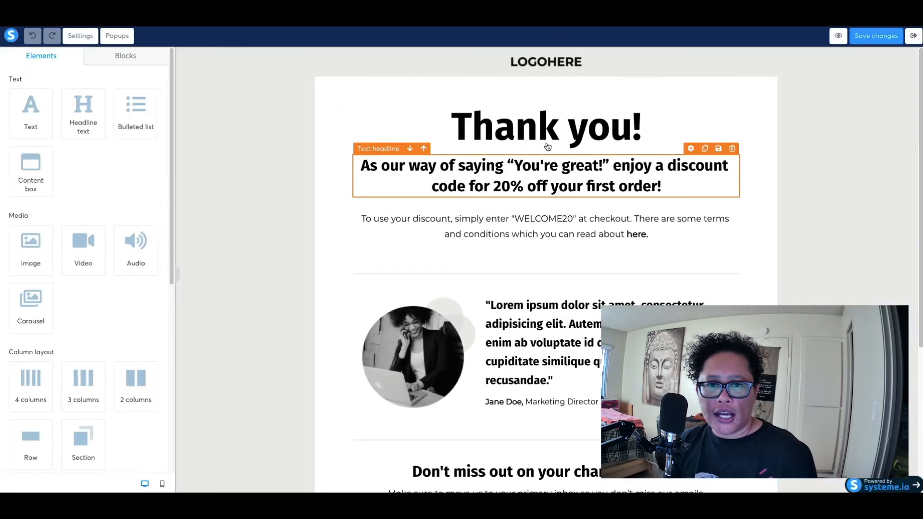
scroll("down", 3)
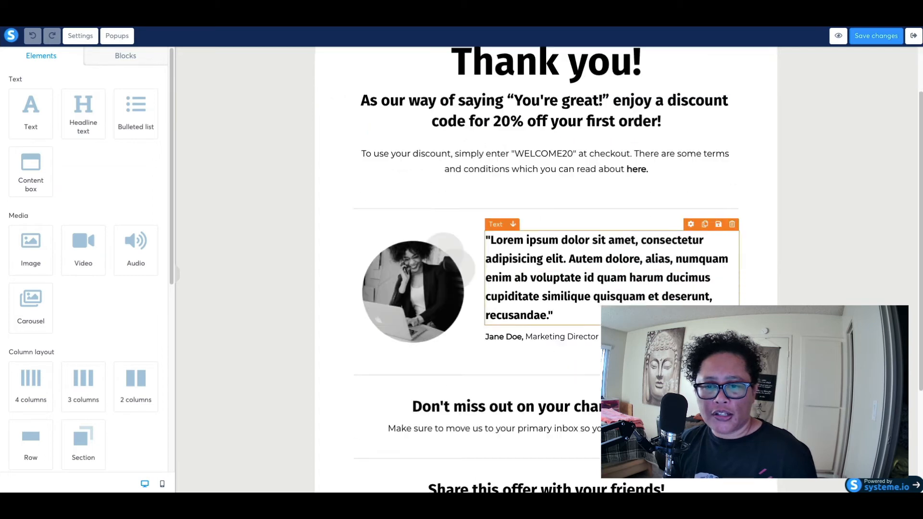
scroll("up", 3)
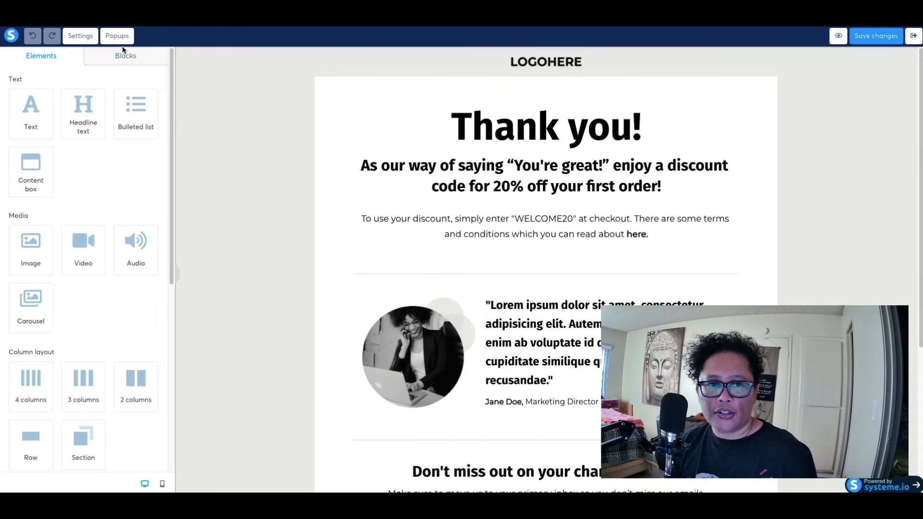
mouse_move(875, 36)
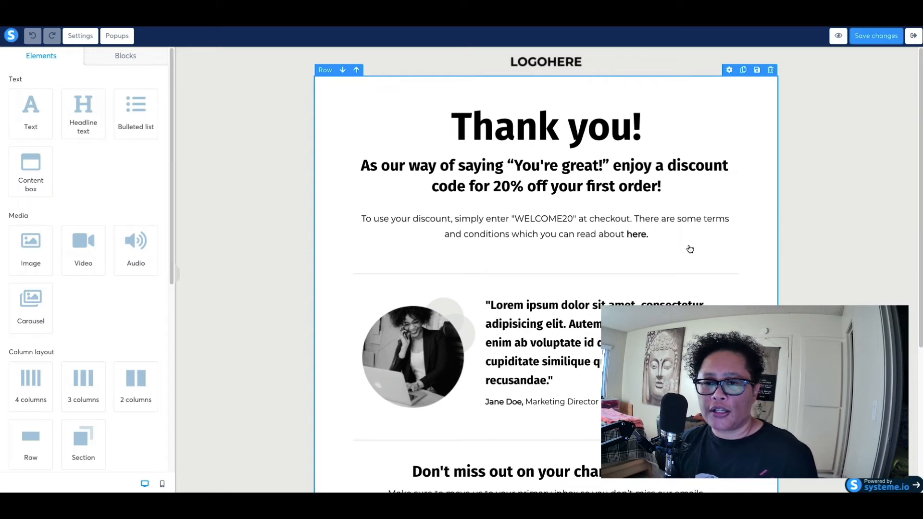
mouse_move(546, 254)
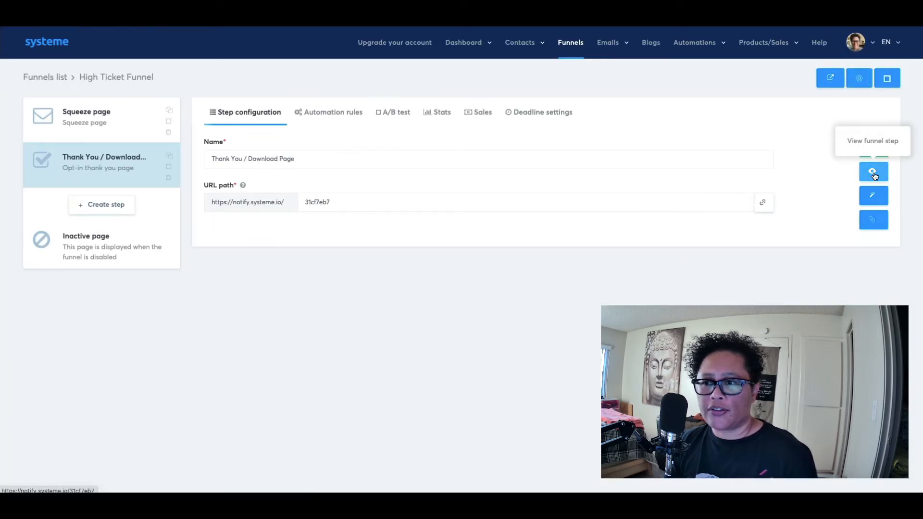
left_click(872, 172)
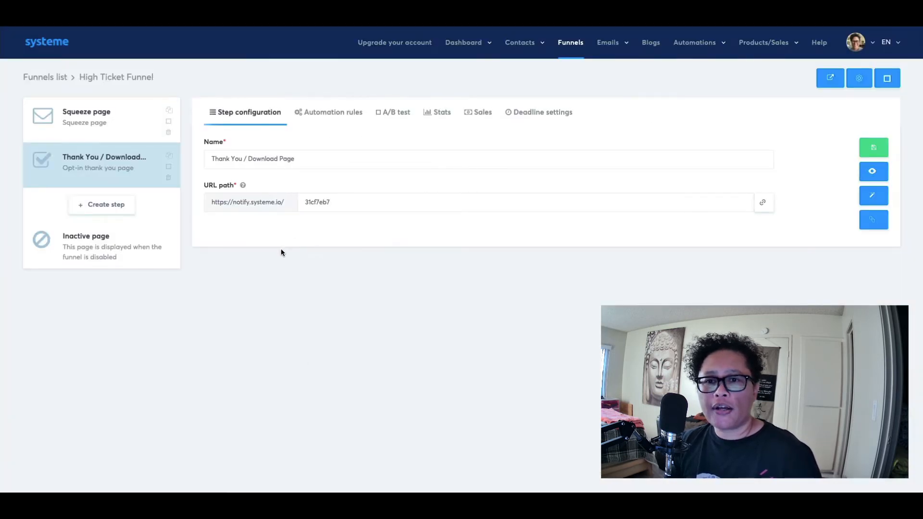
mouse_move(291, 278)
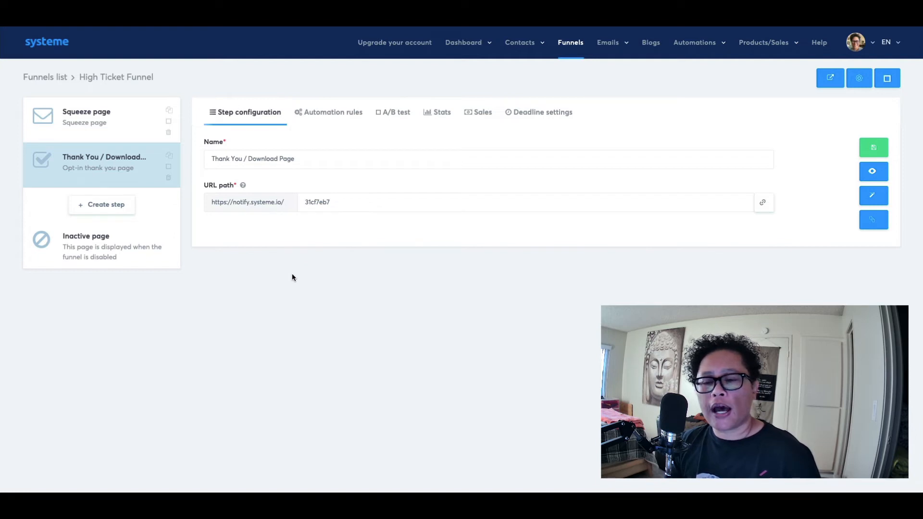
mouse_move(127, 204)
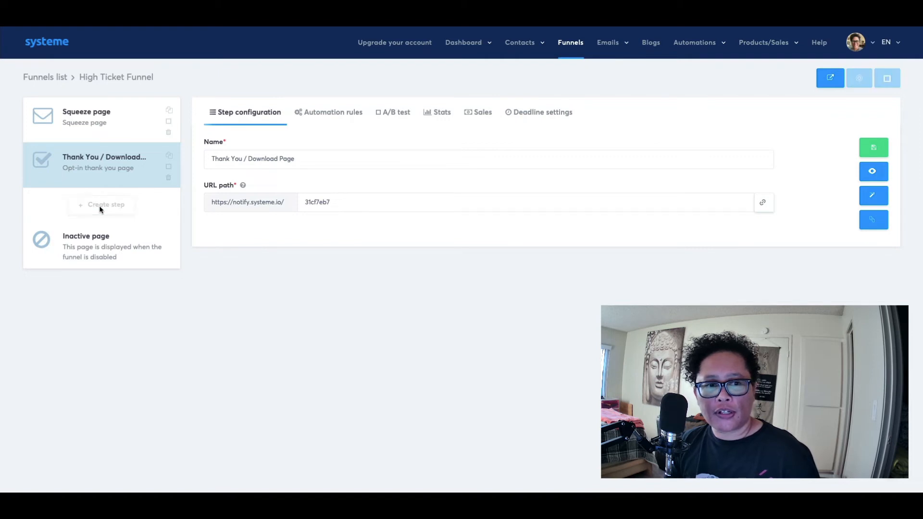
Step: Add a funnel step named 'Bridge Page' with the Info page type
left_click(106, 205)
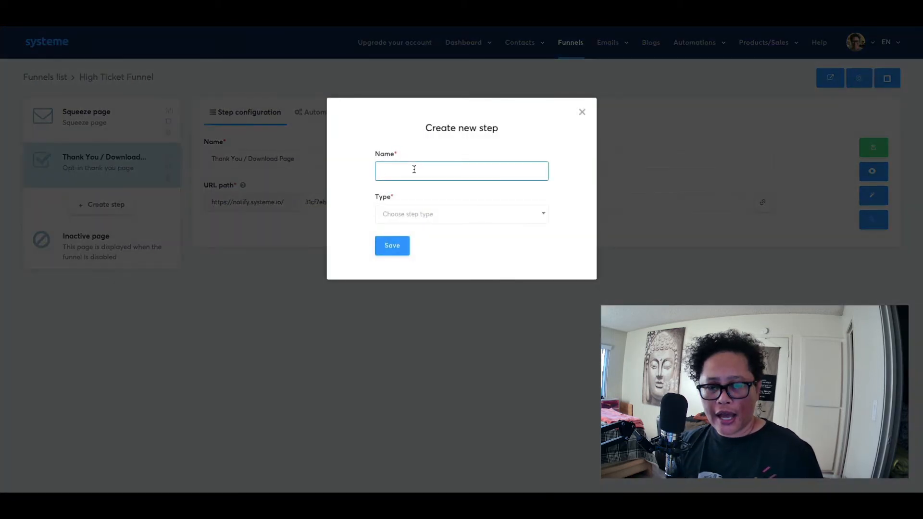
type("Bridg")
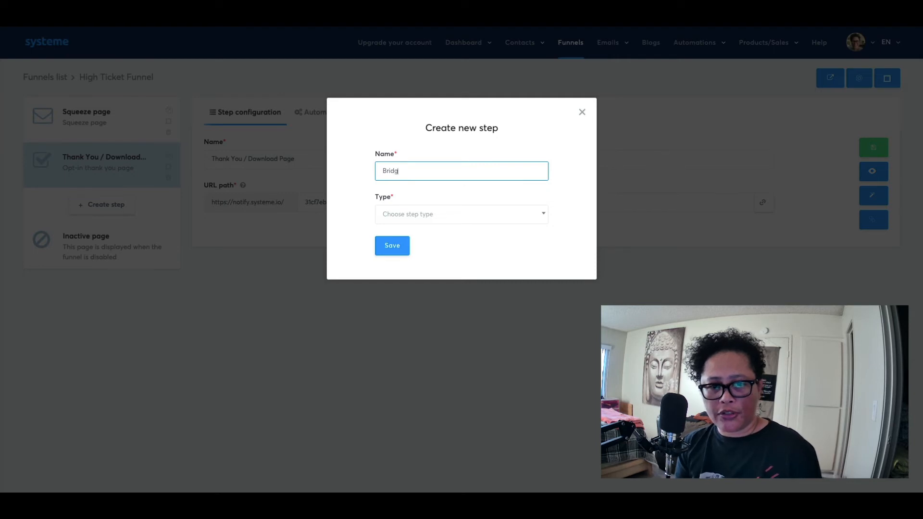
type("e Page")
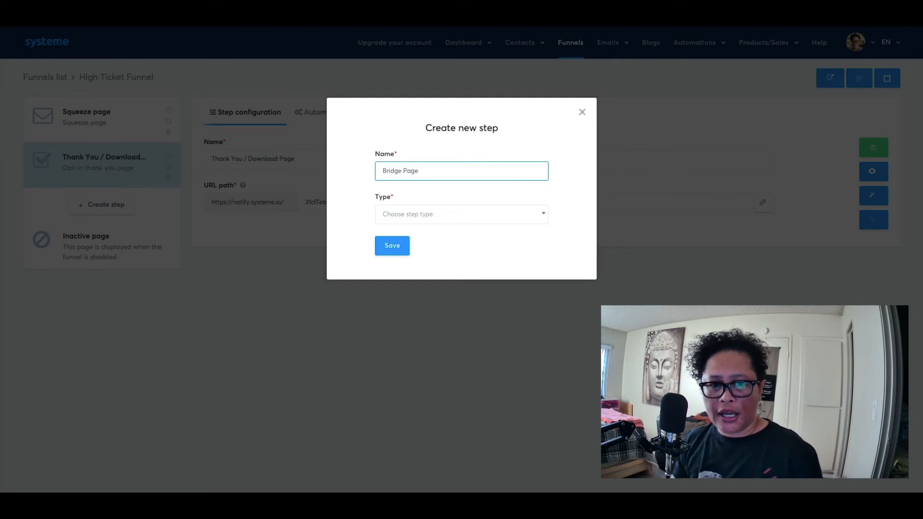
left_click(461, 214)
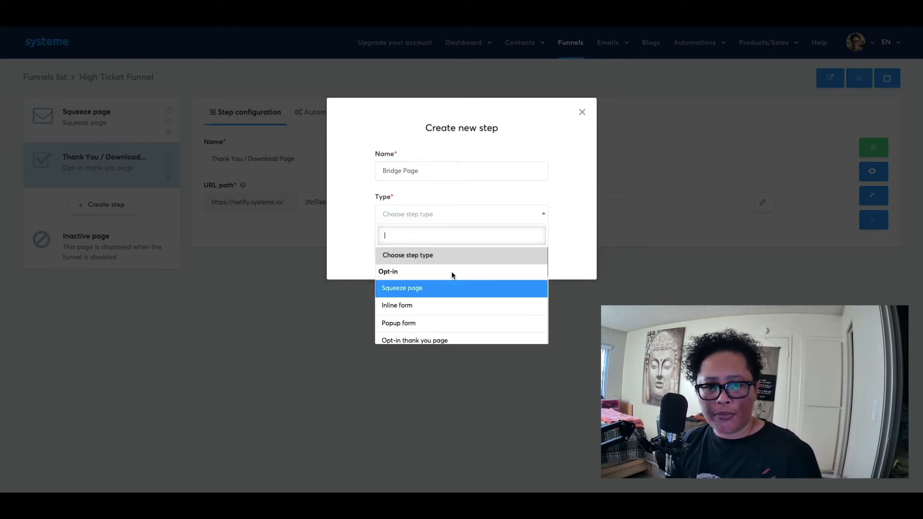
mouse_move(406, 301)
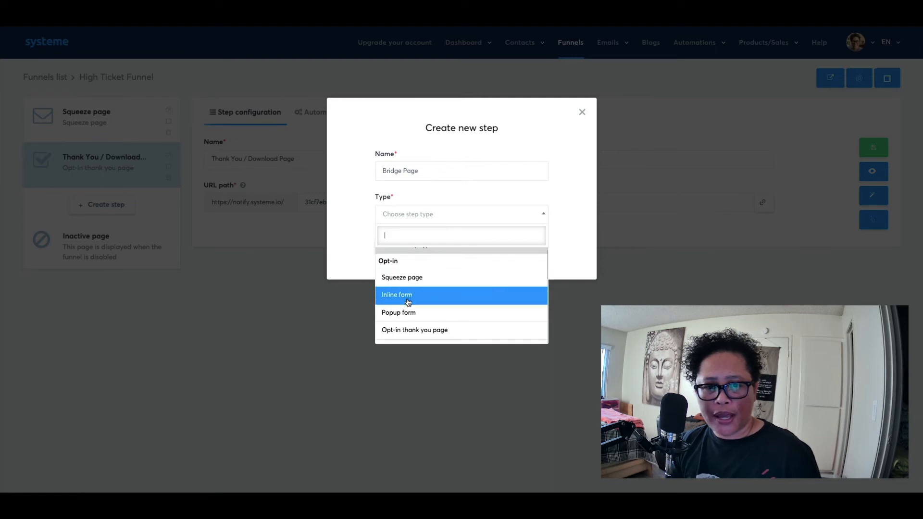
scroll("down", 3)
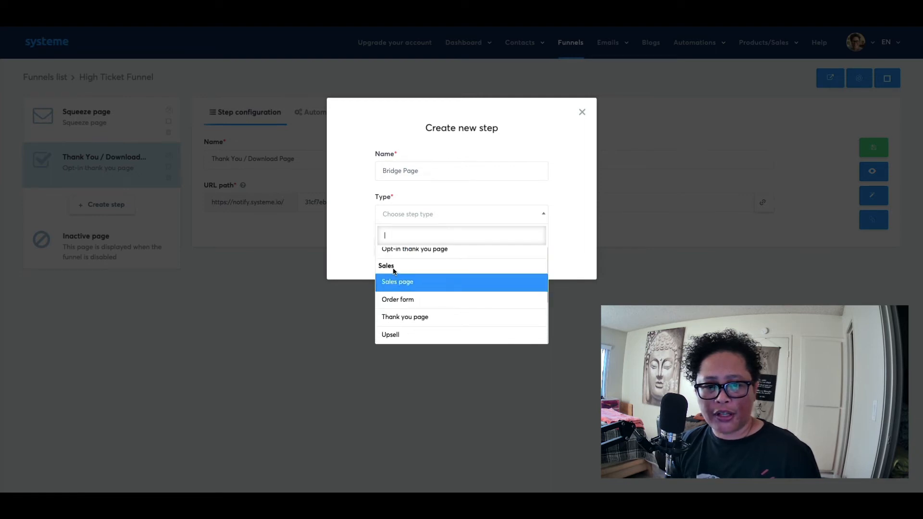
scroll("down", 3)
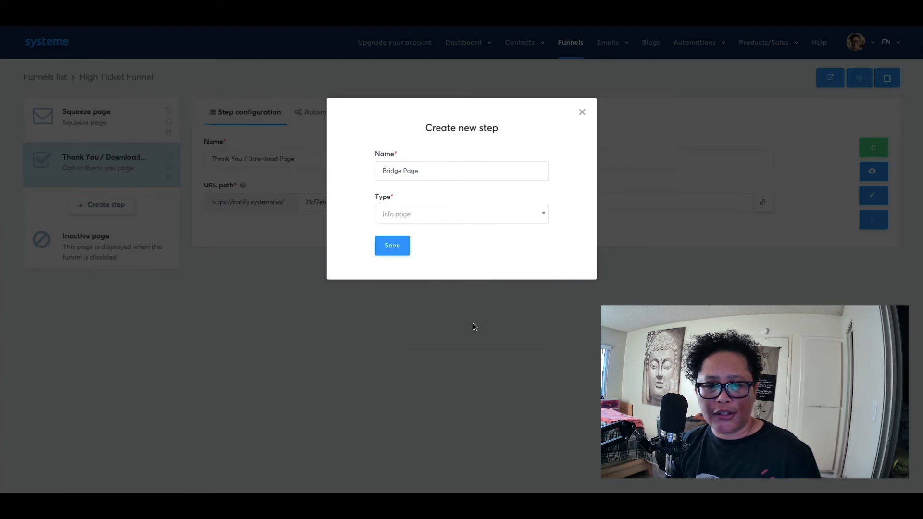
left_click(582, 112)
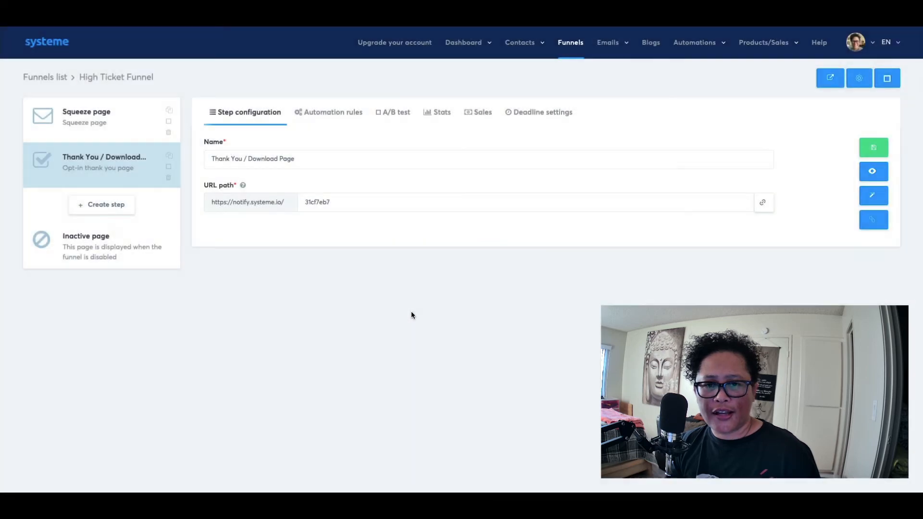
Step: Apply a template to the Bridge Page step
left_click(102, 205)
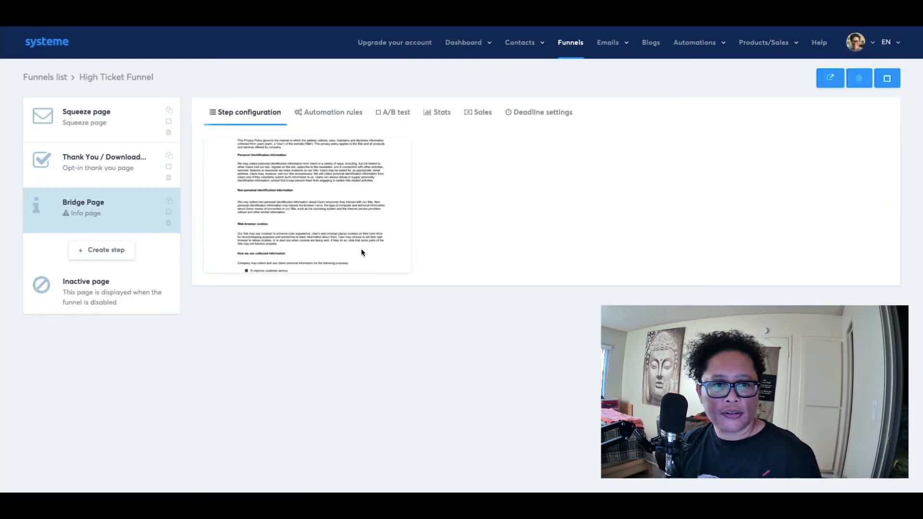
left_click(829, 78)
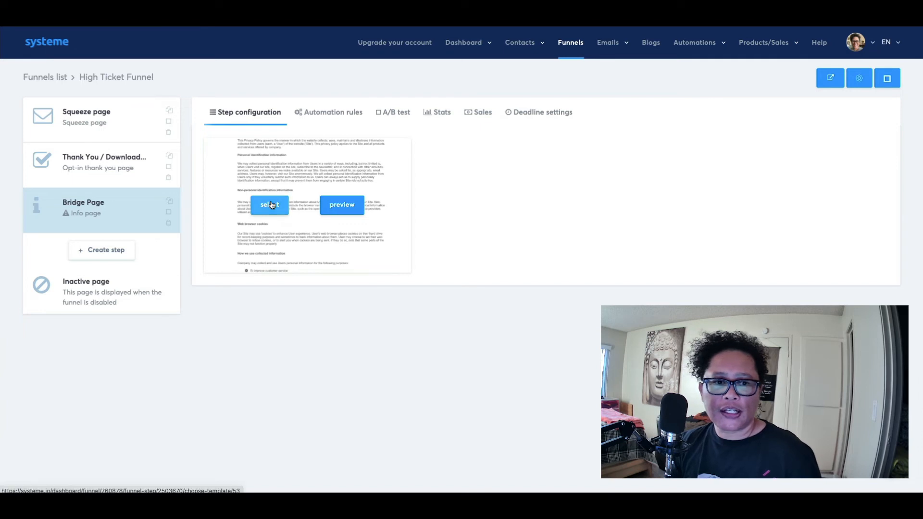
left_click(270, 205)
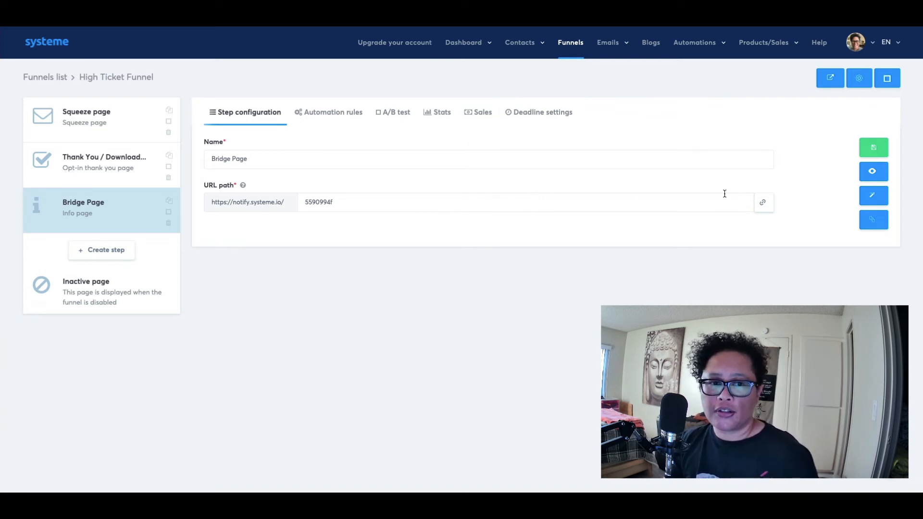
mouse_move(636, 245)
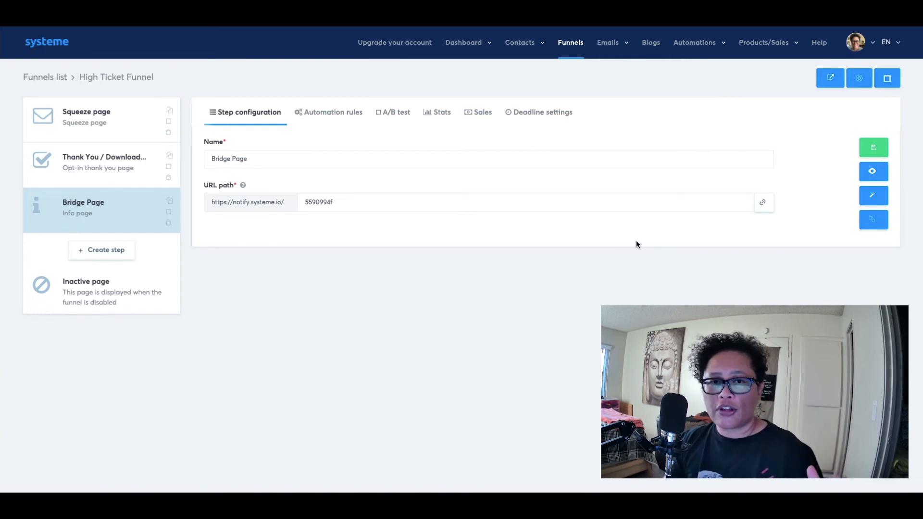
mouse_move(609, 239)
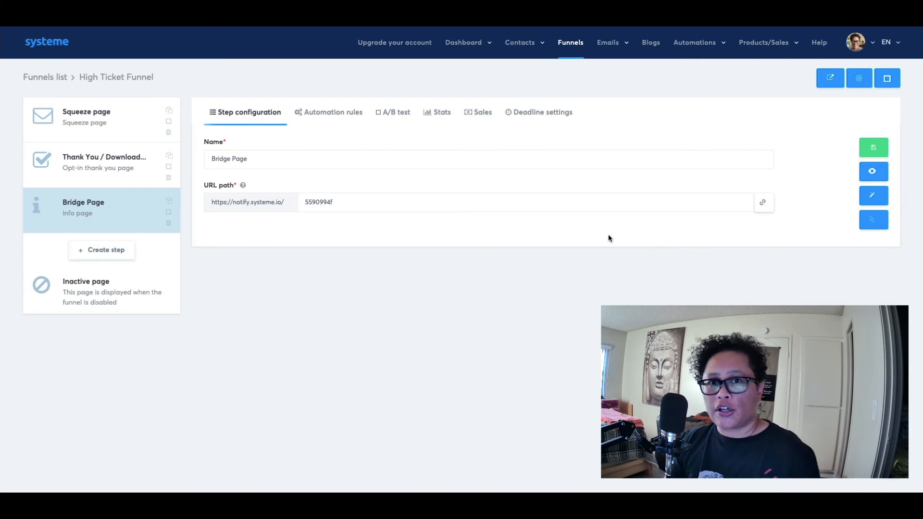
mouse_move(92, 189)
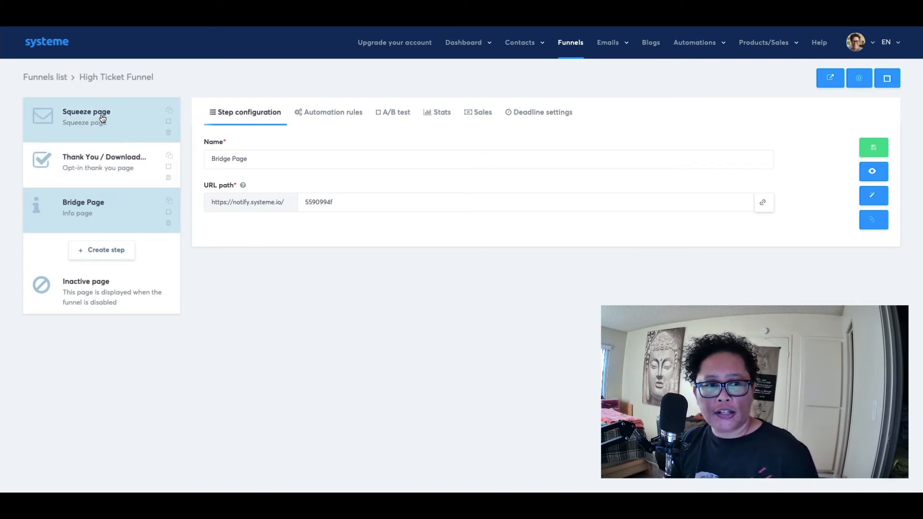
mouse_move(121, 218)
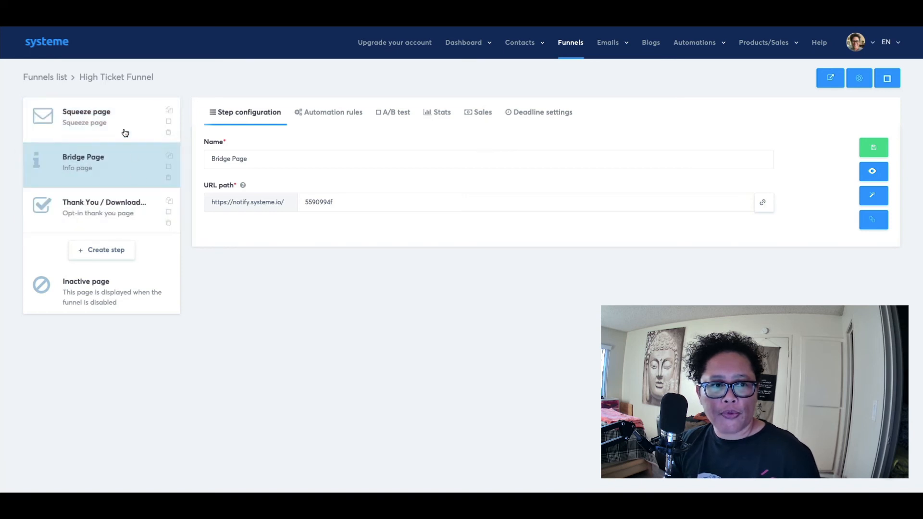
Step: Move the Bridge Page step above Thank You / Download, after the squeeze page
left_click(87, 116)
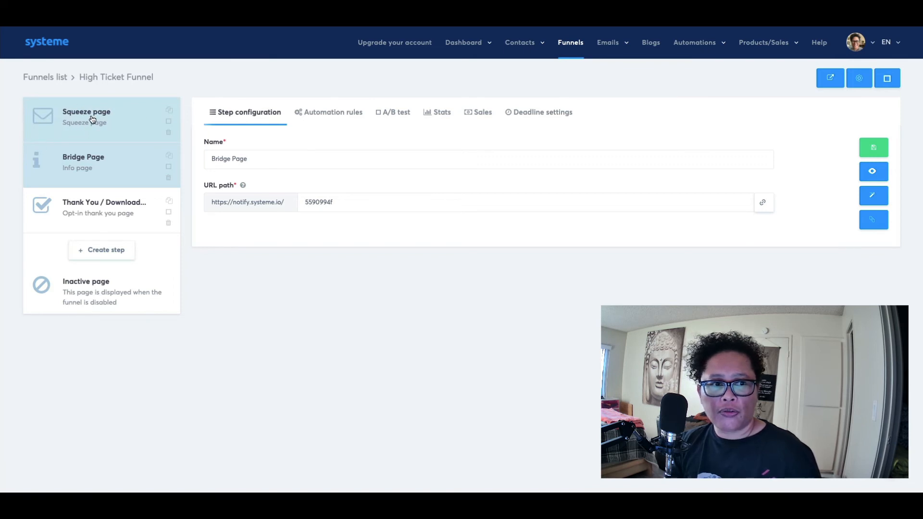
mouse_move(110, 141)
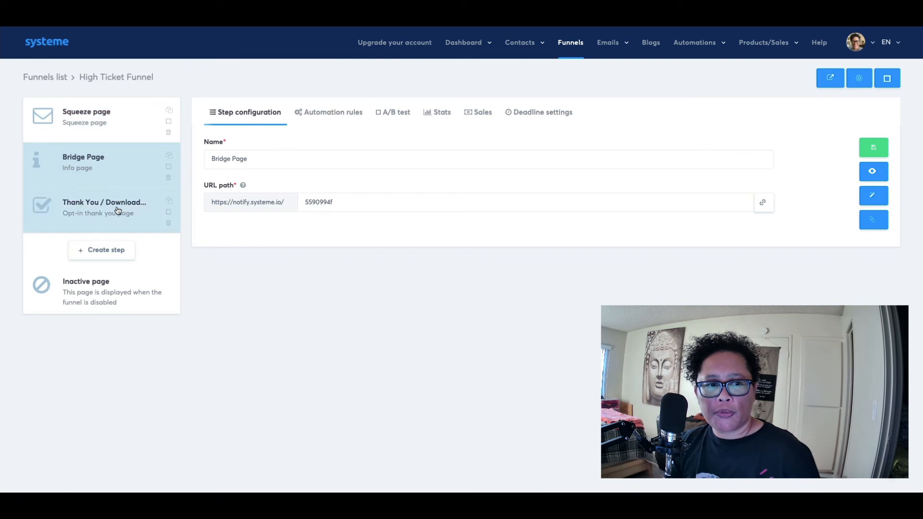
mouse_move(141, 214)
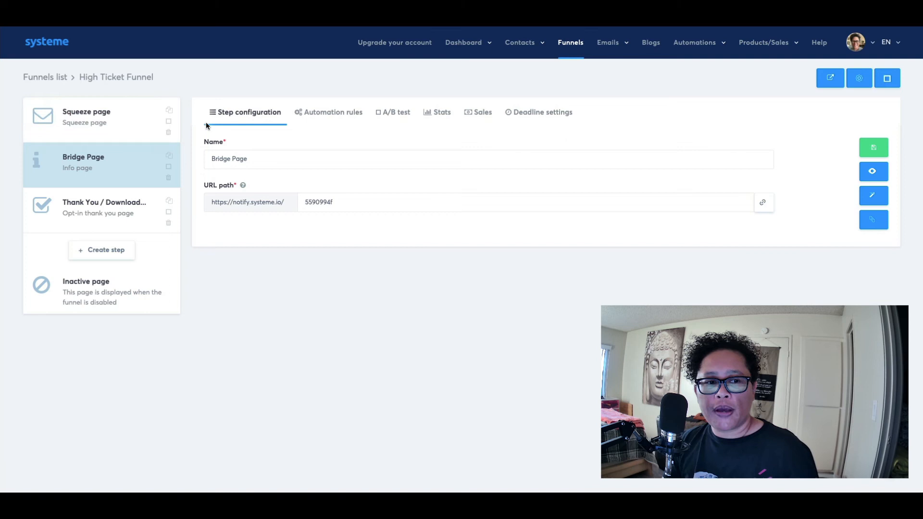
mouse_move(100, 172)
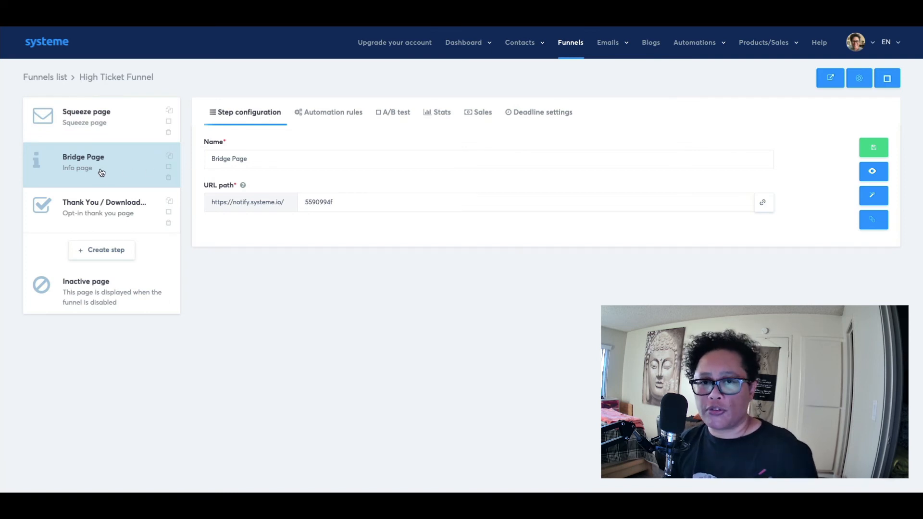
mouse_move(611, 111)
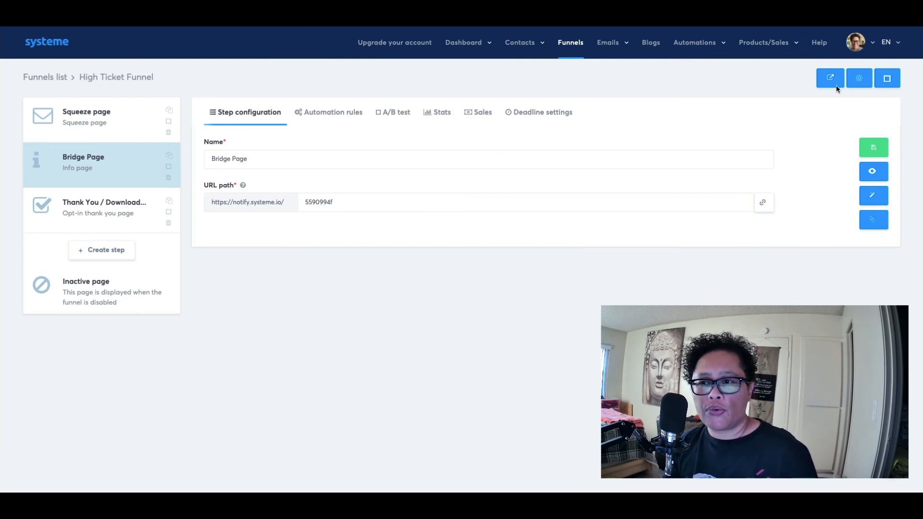
mouse_move(830, 78)
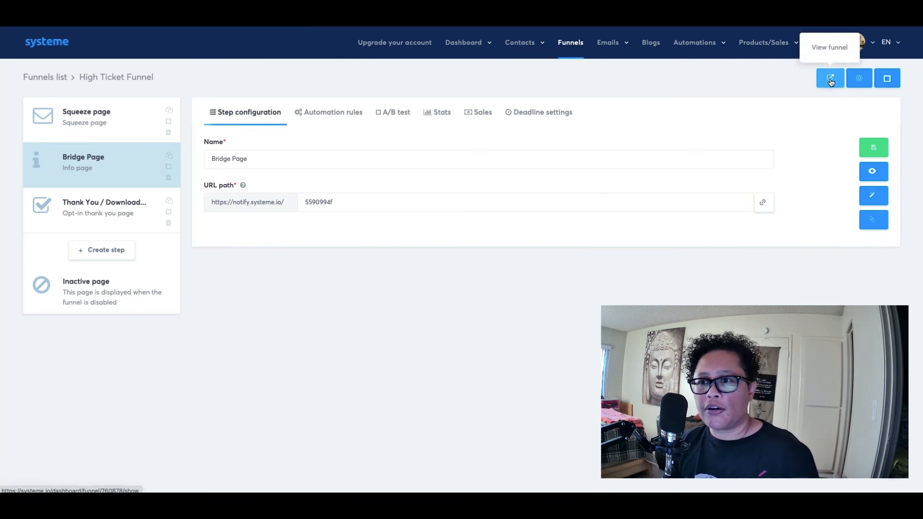
Step: Open the High Ticket Funnel live via View funnel, landing on the squeeze page
left_click(829, 78)
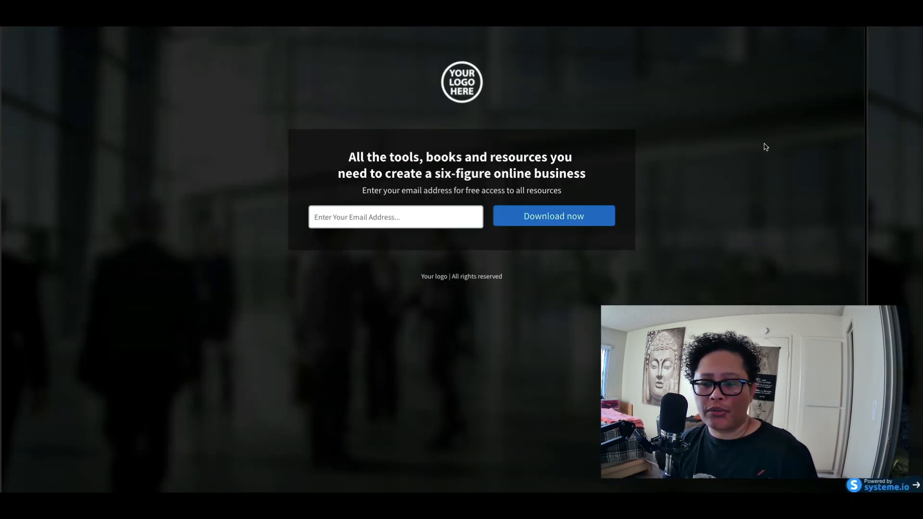